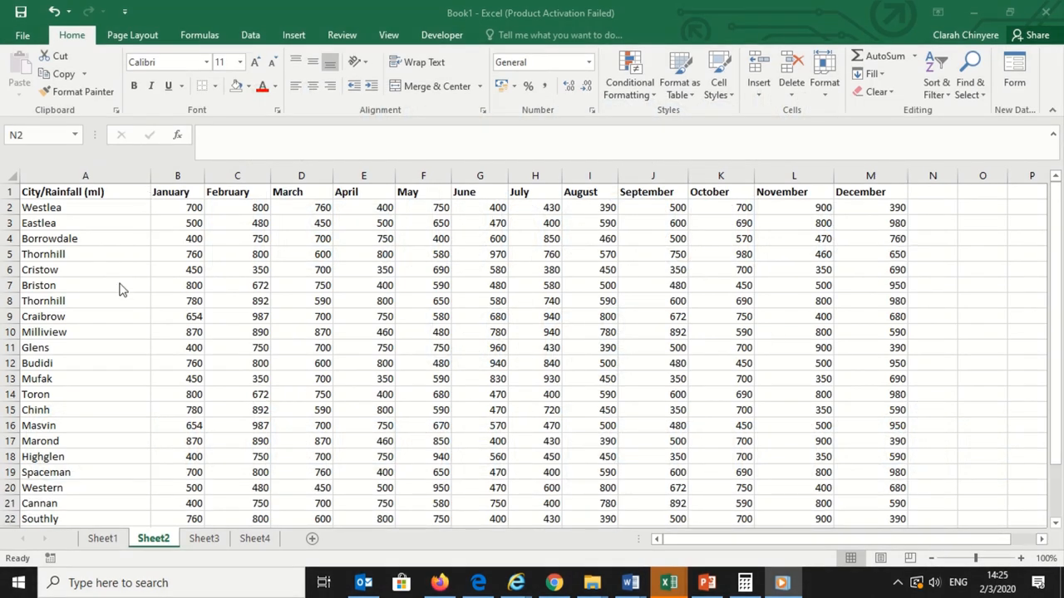
# Step: Select the January and April rainfall columns after briefly selecting all monthly figures
pyautogui.click(932, 206)
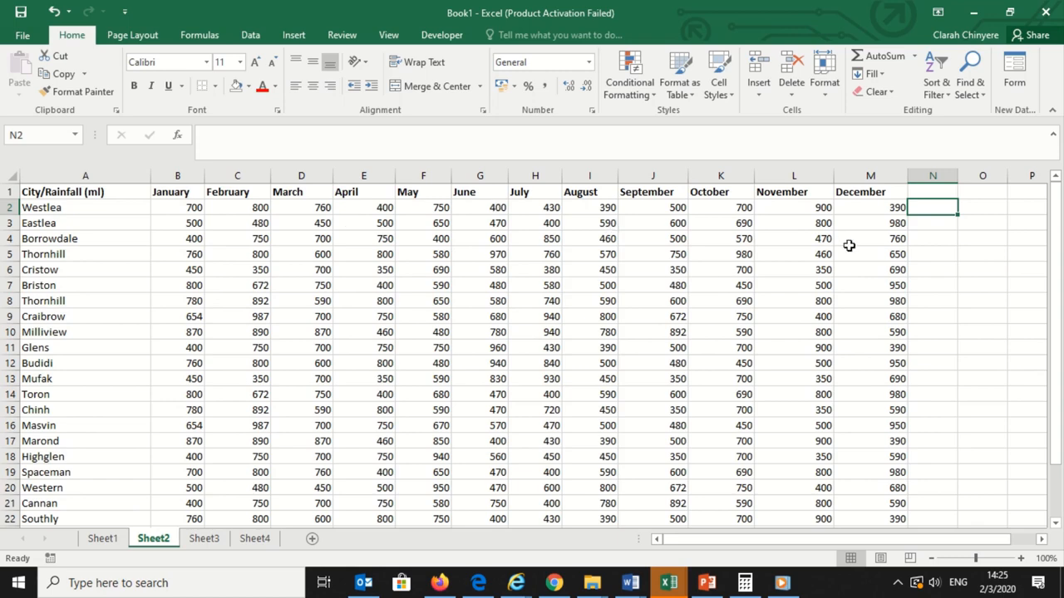
pyautogui.click(932, 252)
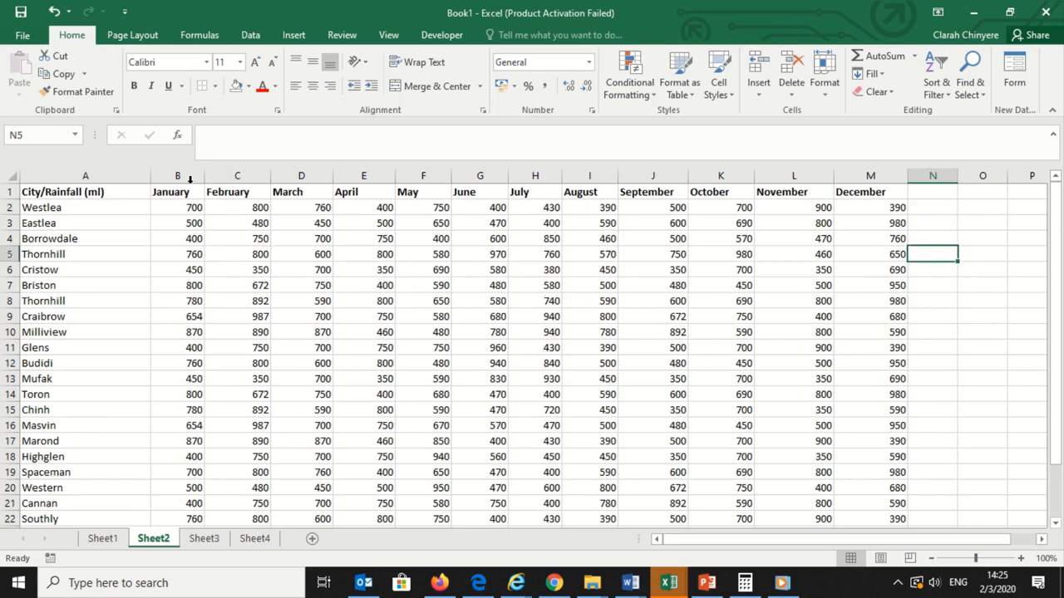
pyautogui.moveTo(176, 176); pyautogui.dragTo(422, 176)
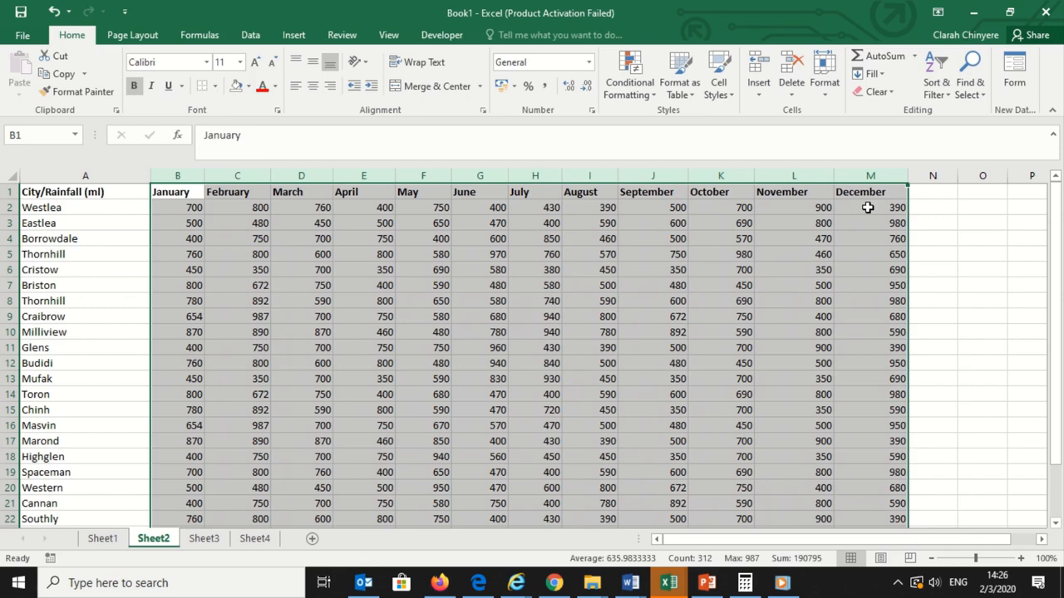
pyautogui.moveTo(856, 206)
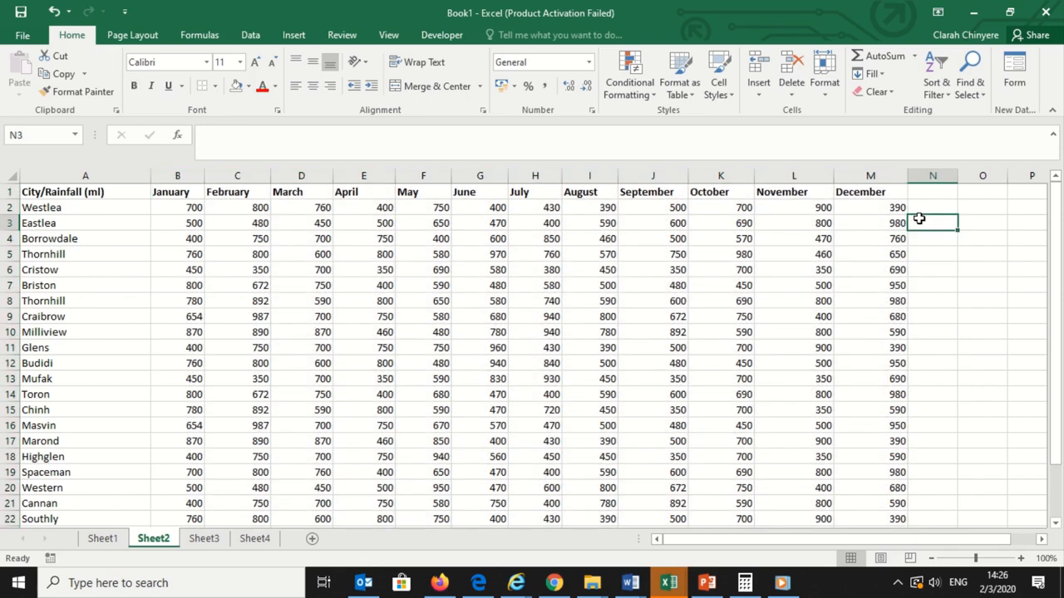
pyautogui.click(176, 176)
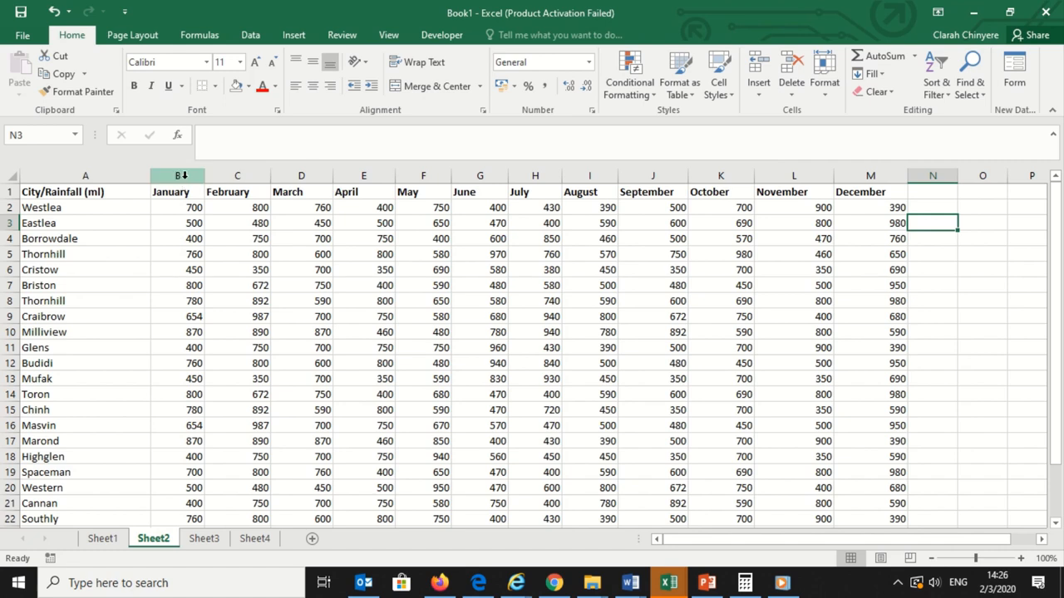
pyautogui.click(363, 176)
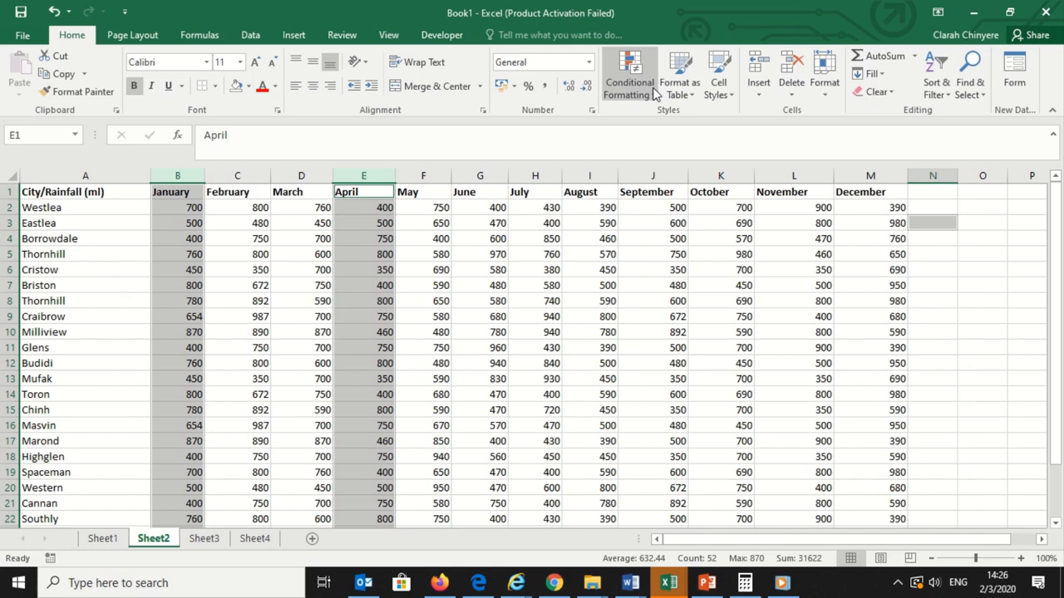
# Step: Highlight values less than 500 with light red fill and dark red text
pyautogui.click(629, 75)
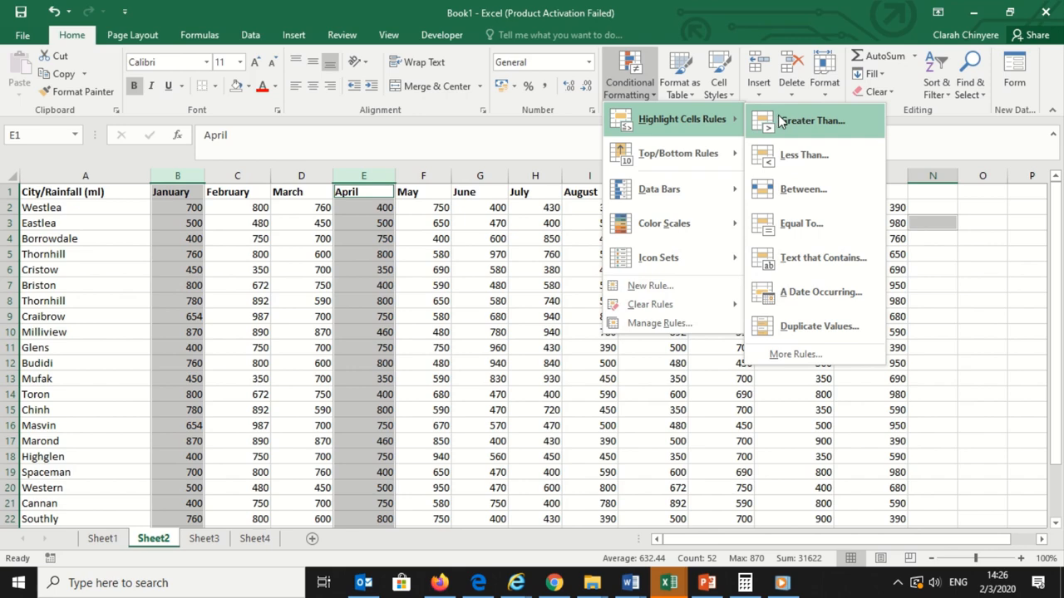
pyautogui.moveTo(788, 136)
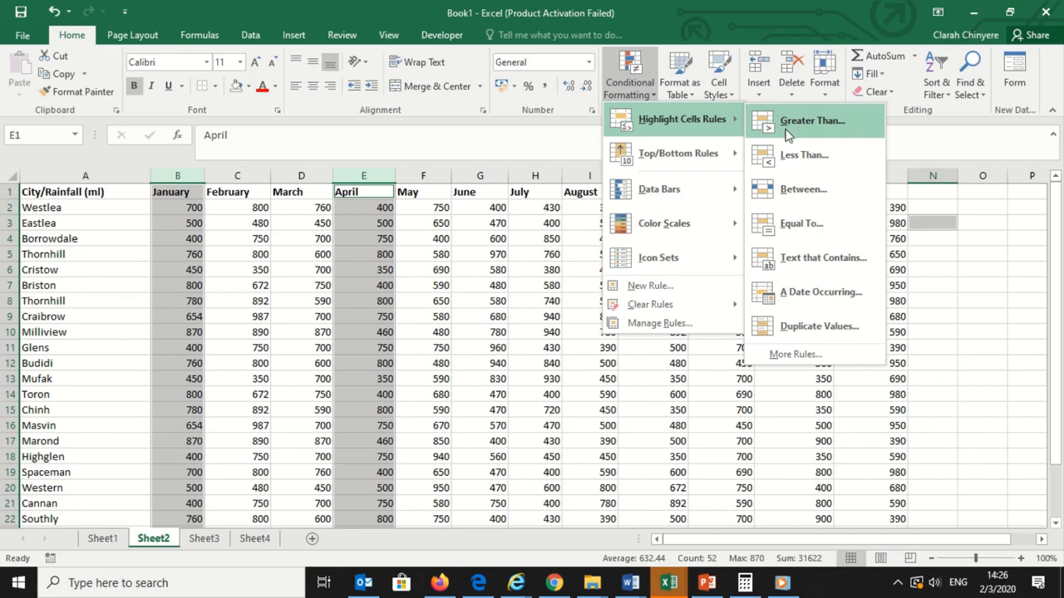
pyautogui.click(803, 155)
pyautogui.write('500')
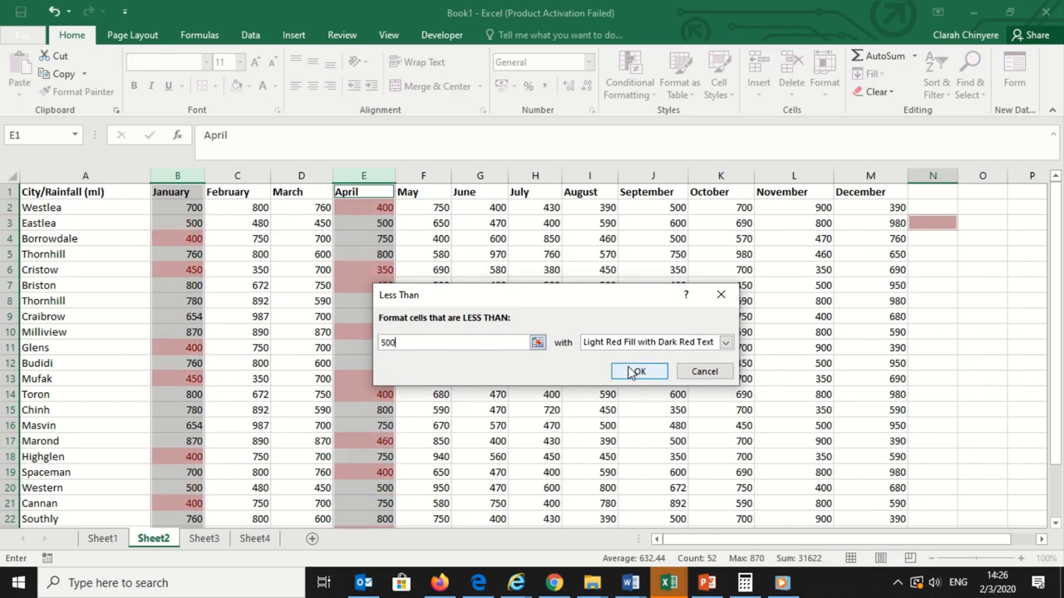
pyautogui.click(638, 371)
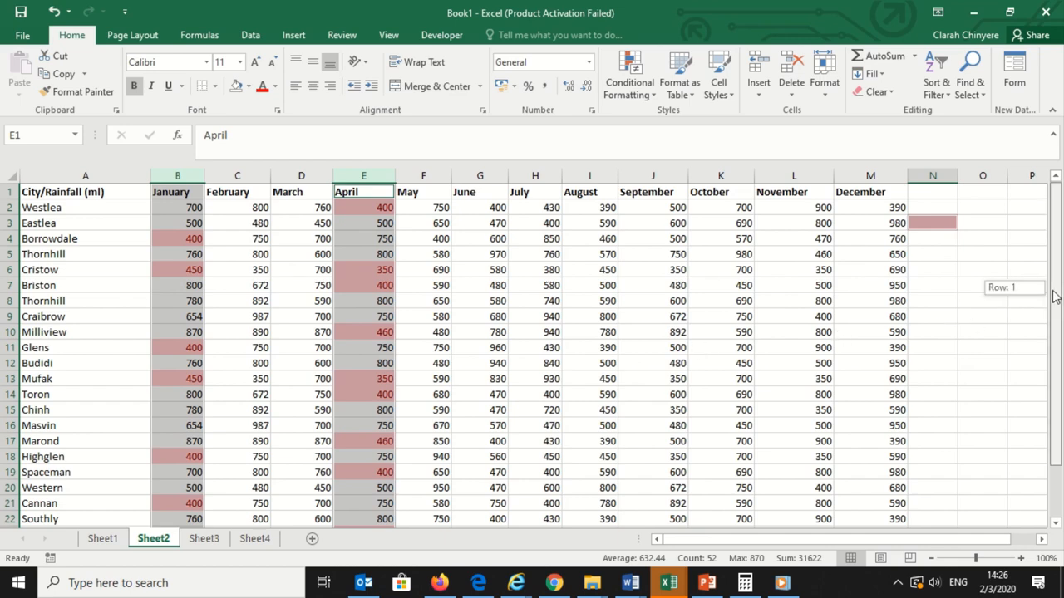
pyautogui.scroll(-3)
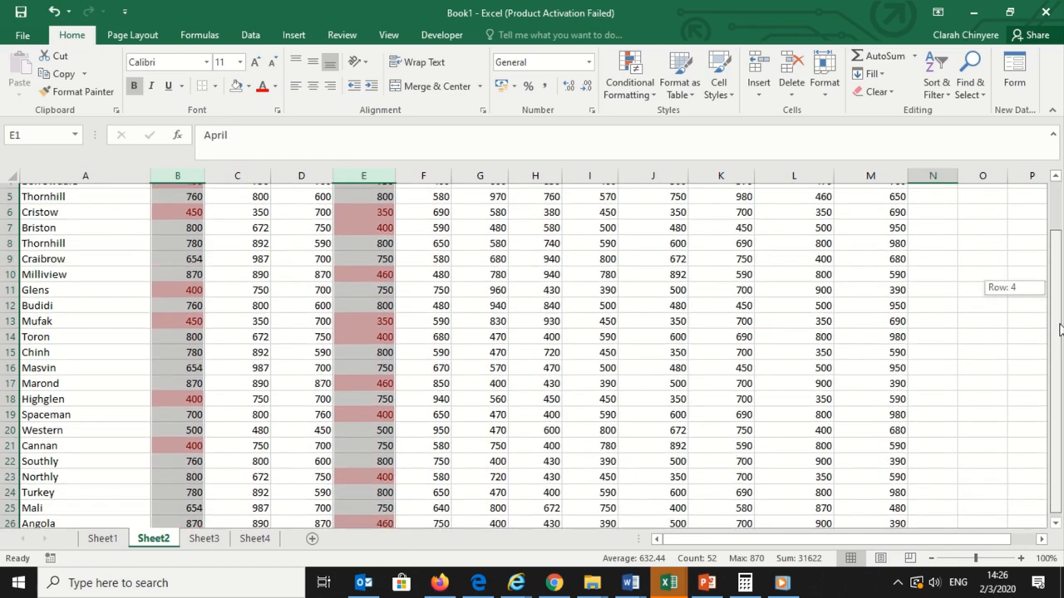
pyautogui.scroll(3)
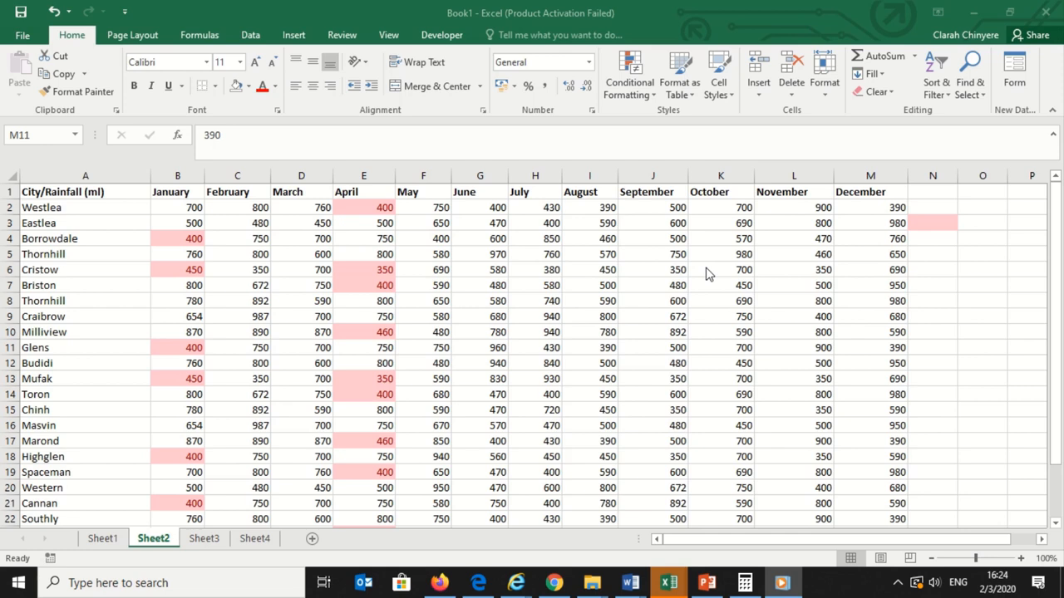
pyautogui.moveTo(665, 180)
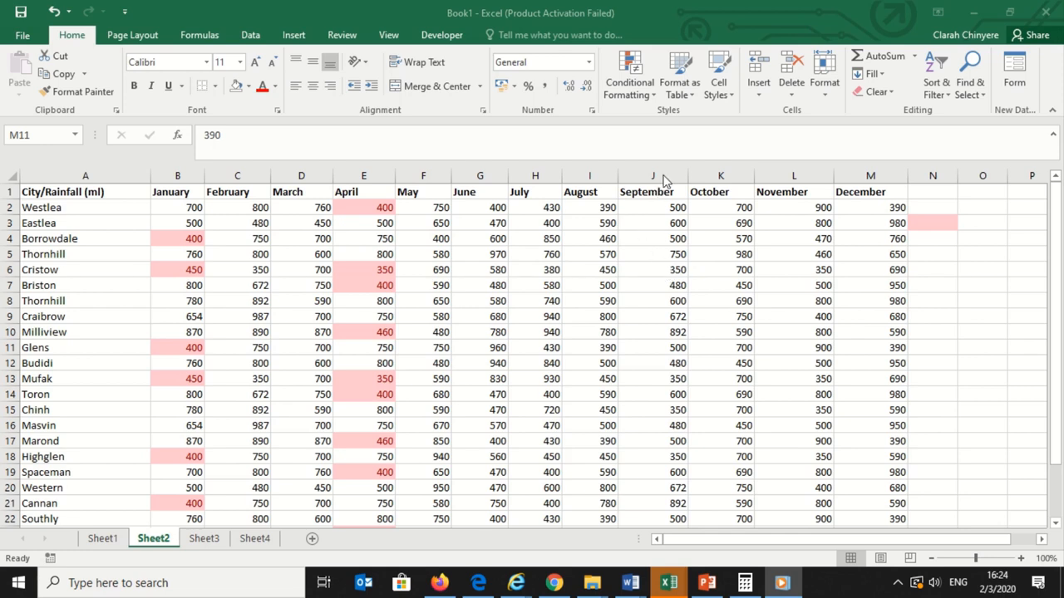
# Step: Highlight the bottom 5 September values with yellow fill and dark yellow text
pyautogui.click(652, 176)
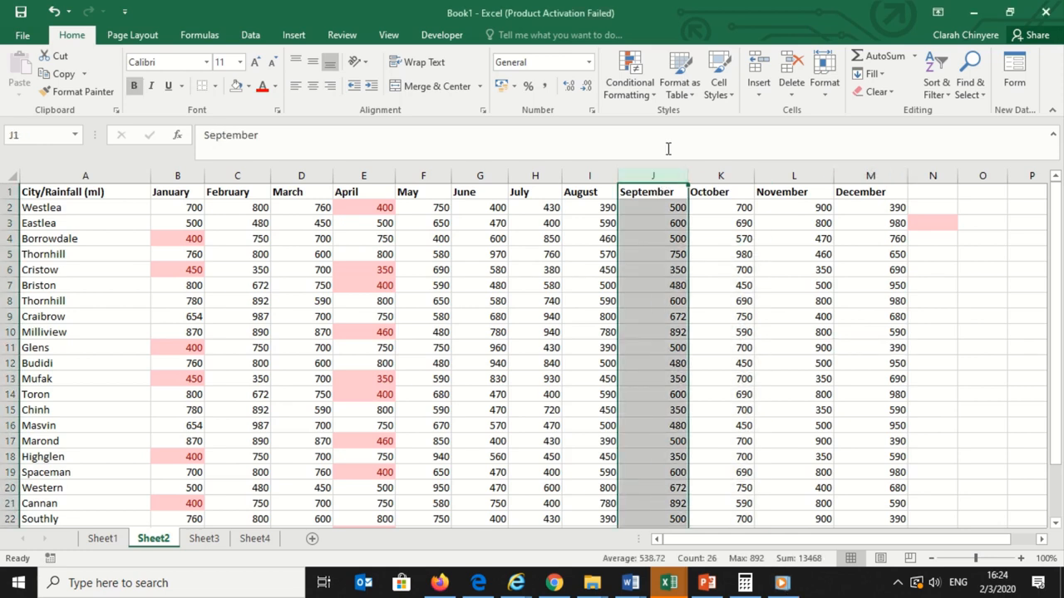
pyautogui.click(628, 75)
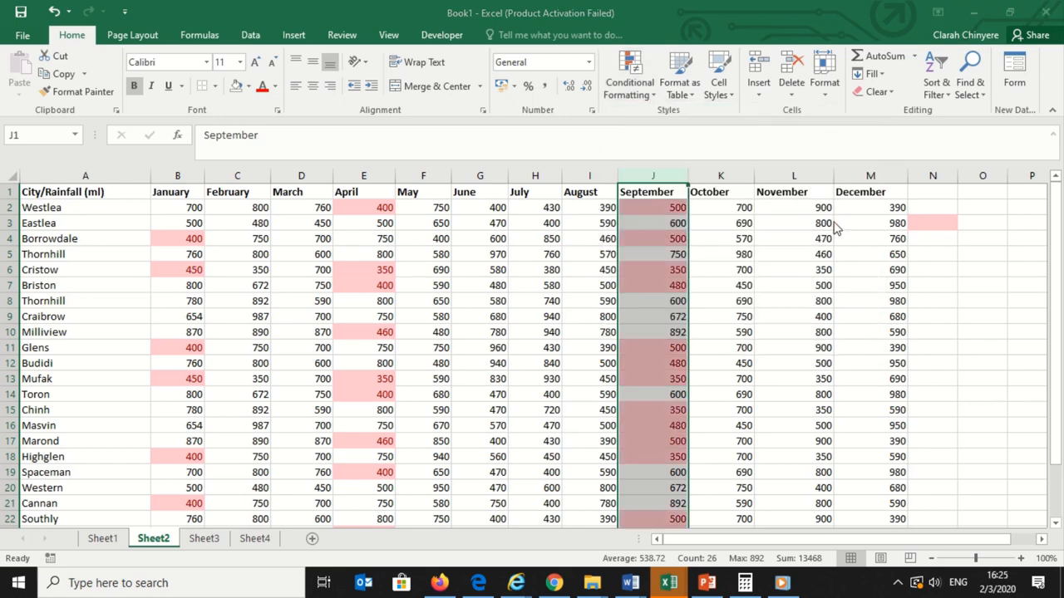
pyautogui.click(629, 75)
pyautogui.write('5')
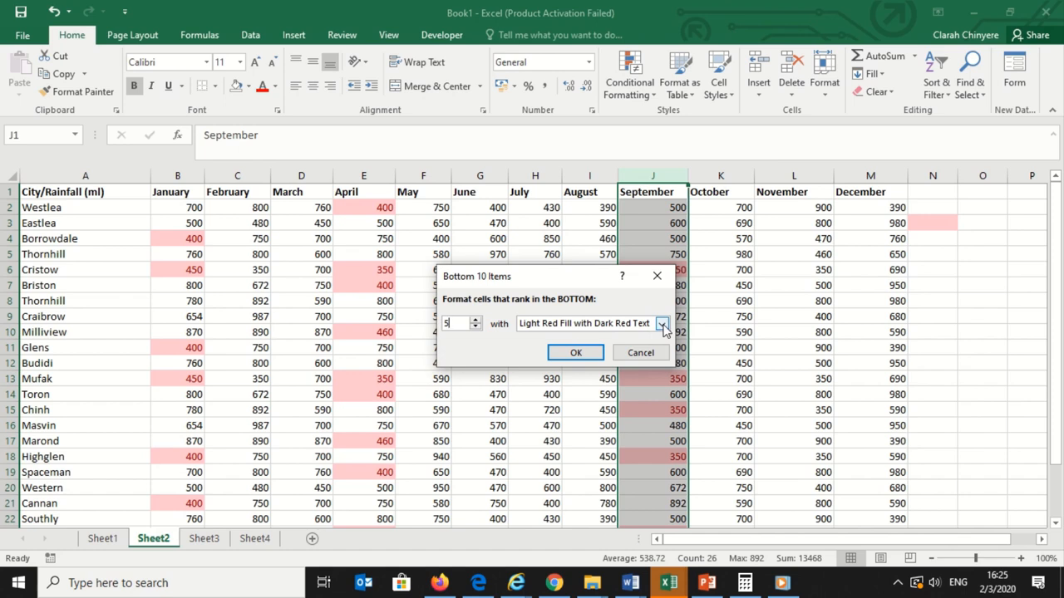
pyautogui.click(662, 322)
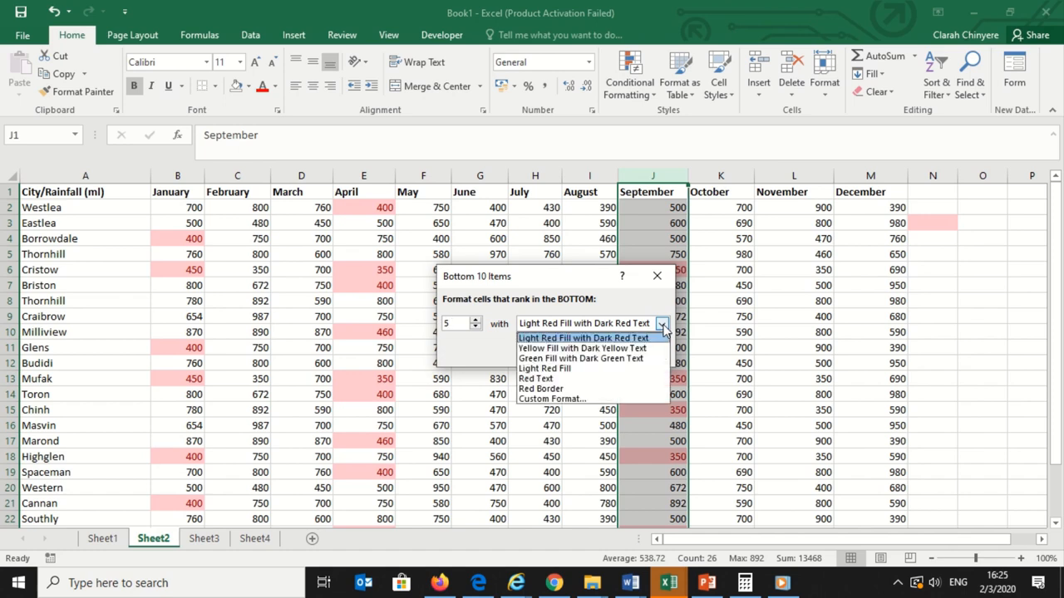
pyautogui.moveTo(582, 347)
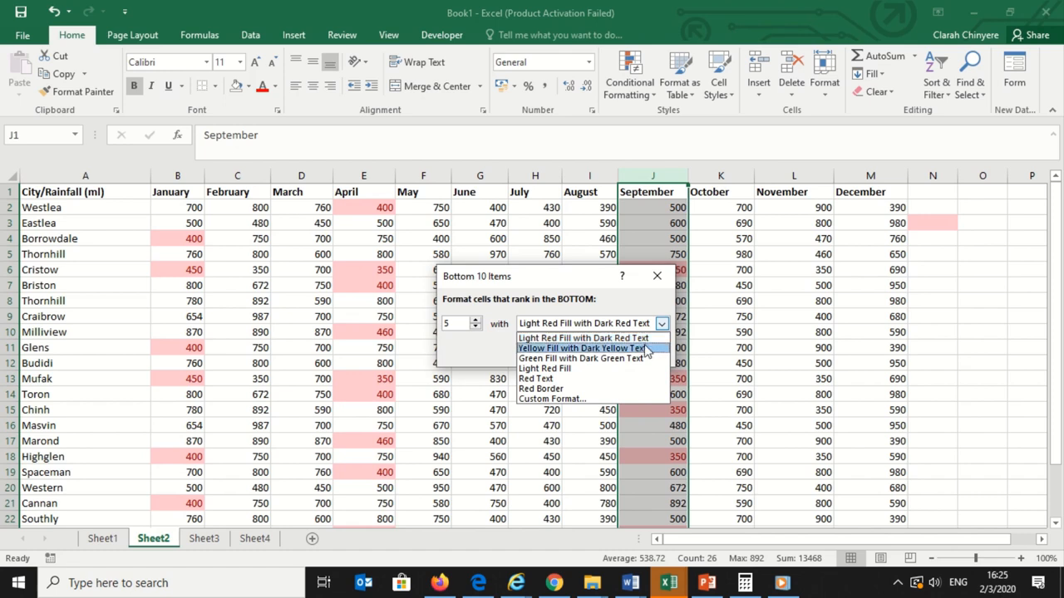
pyautogui.click(582, 347)
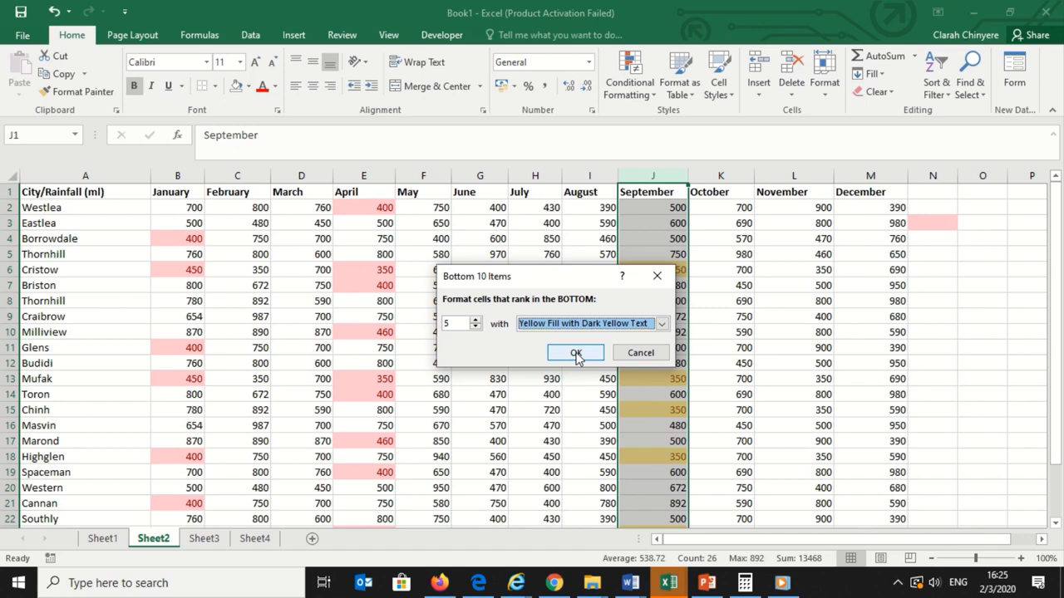
pyautogui.click(575, 353)
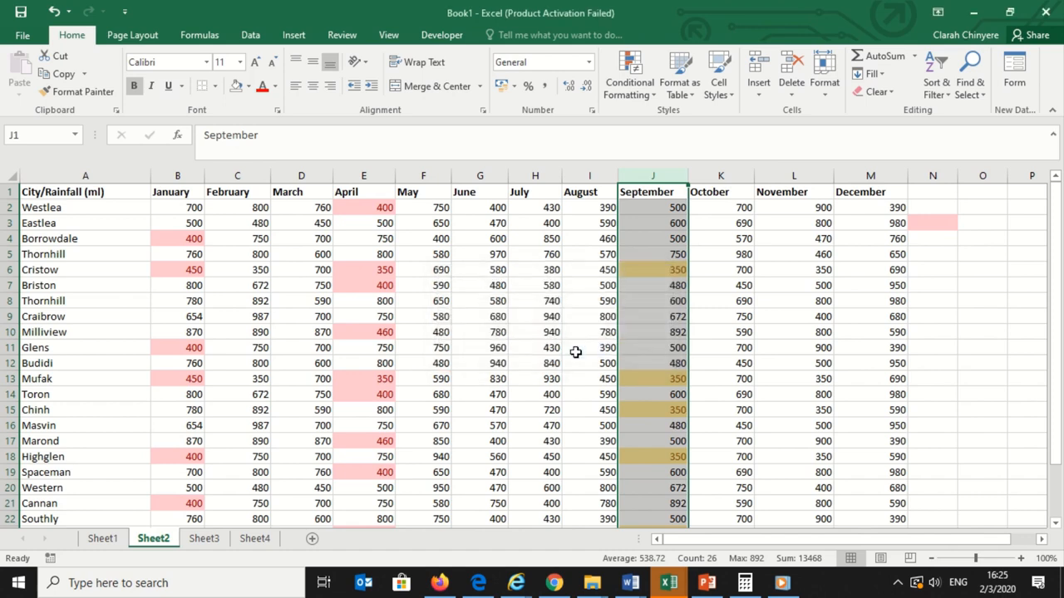
pyautogui.click(794, 301)
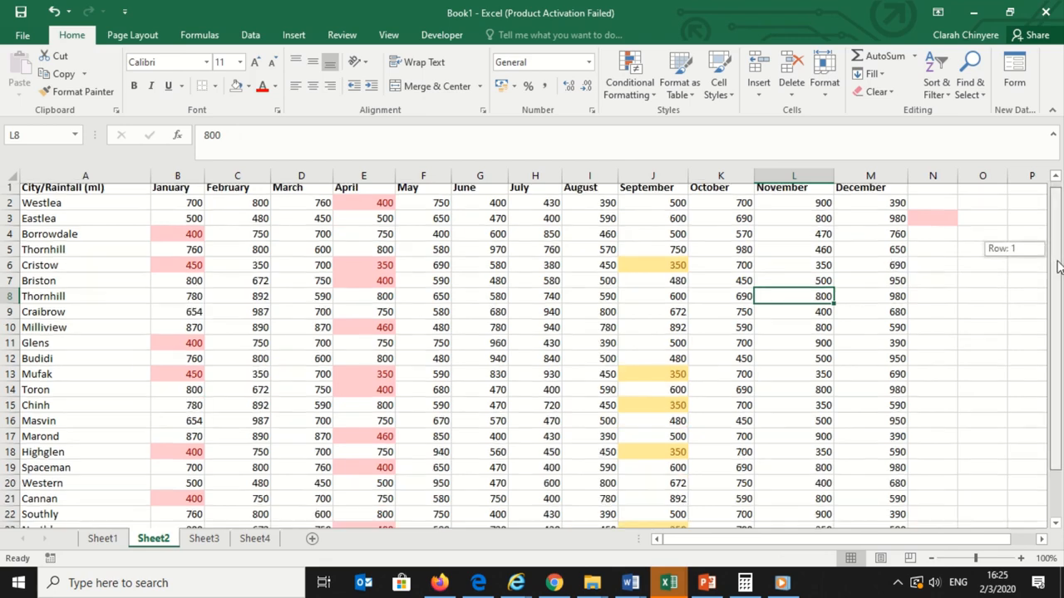
pyautogui.scroll(-3)
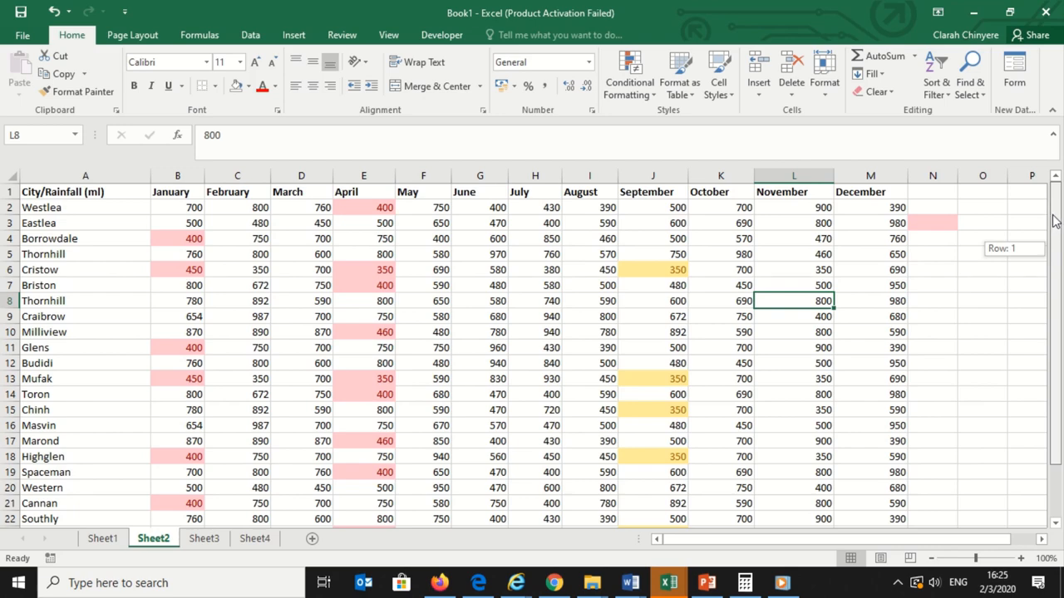
pyautogui.scroll(-3)
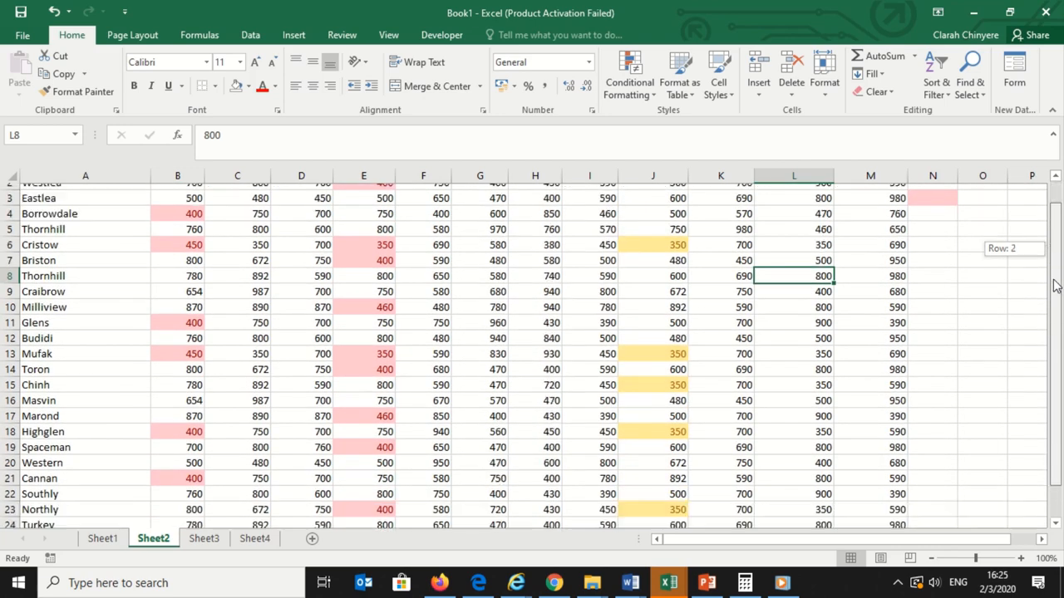
pyautogui.scroll(-3)
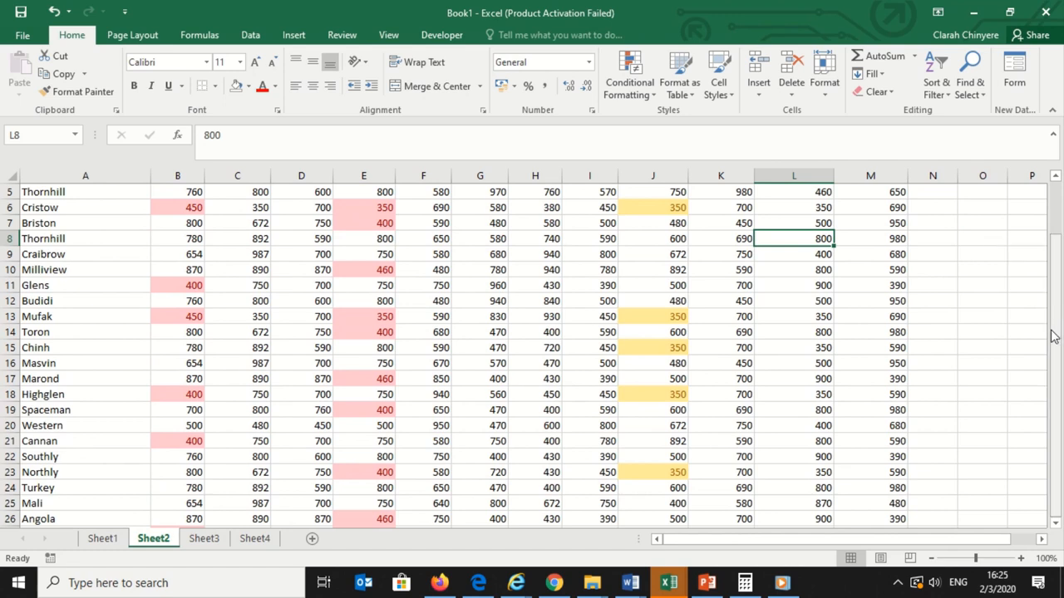
pyautogui.moveTo(700, 485)
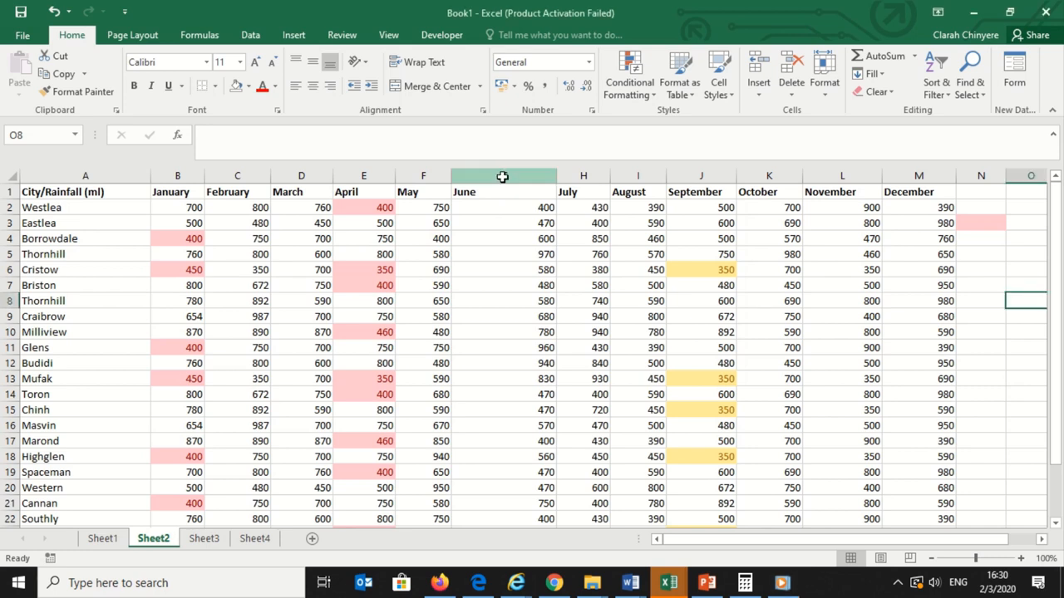
# Step: Apply blue gradient data bars to the June column and widen it
pyautogui.click(502, 176)
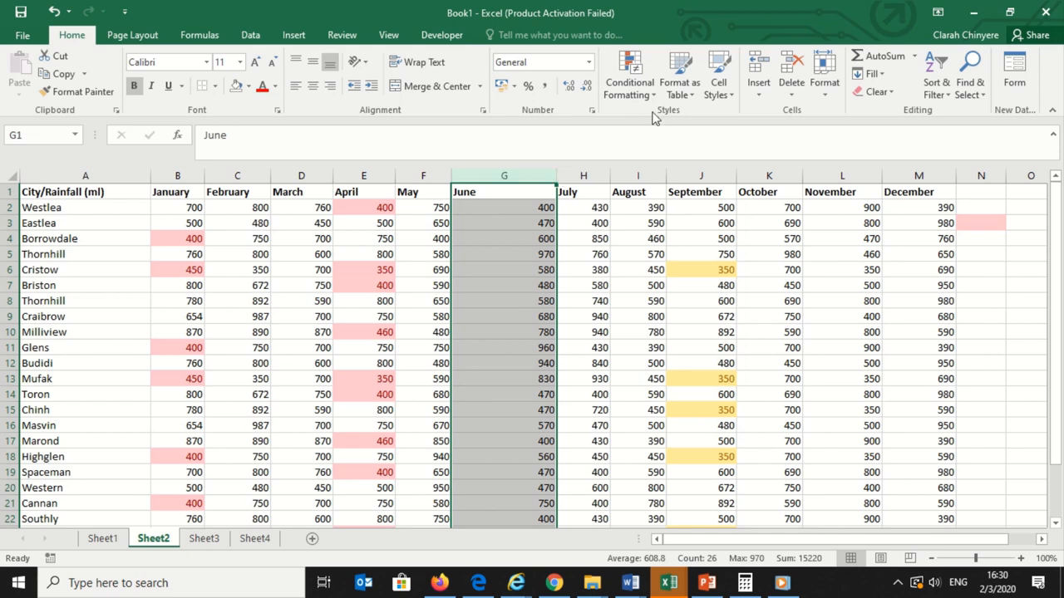
pyautogui.click(628, 73)
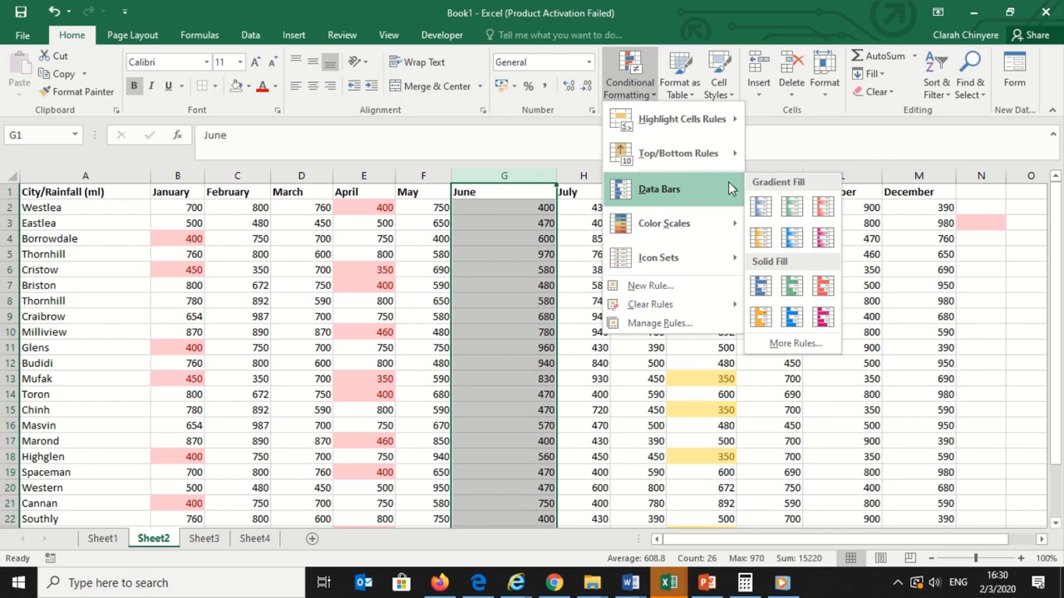
pyautogui.moveTo(755, 196)
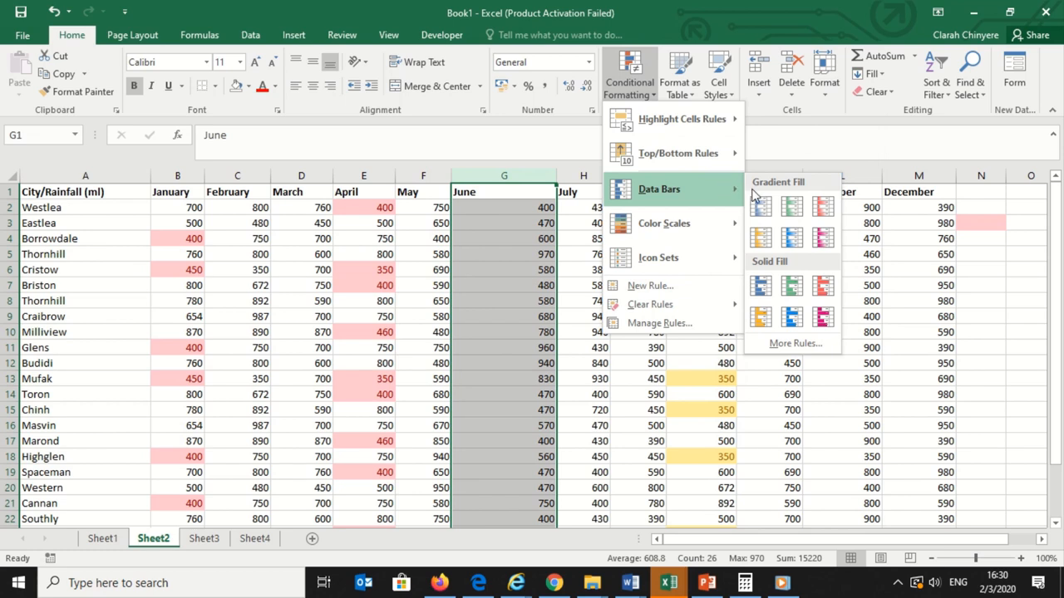
pyautogui.click(762, 206)
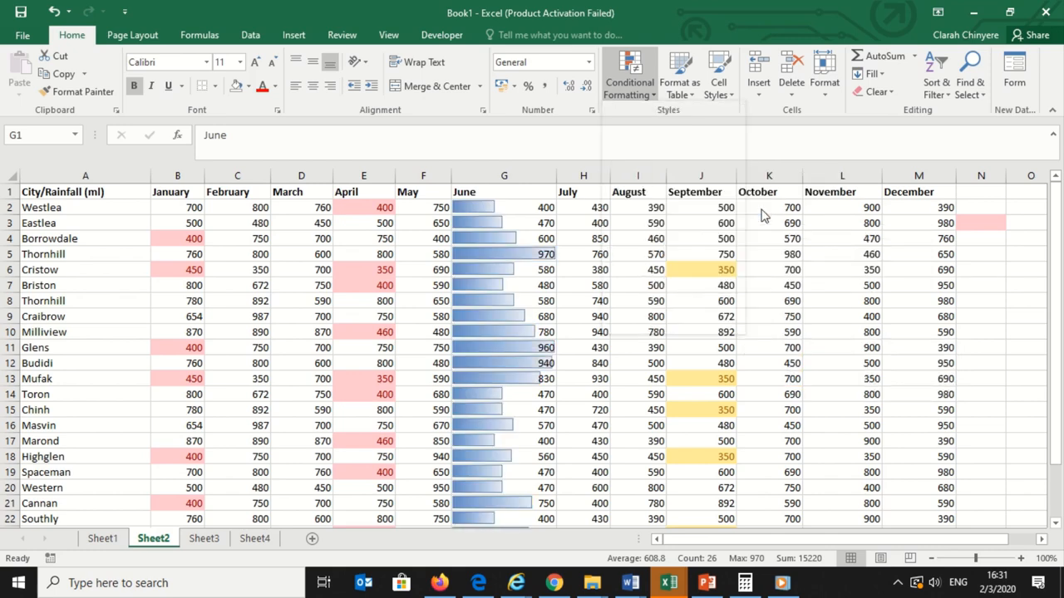
pyautogui.moveTo(557, 177); pyautogui.dragTo(559, 176)
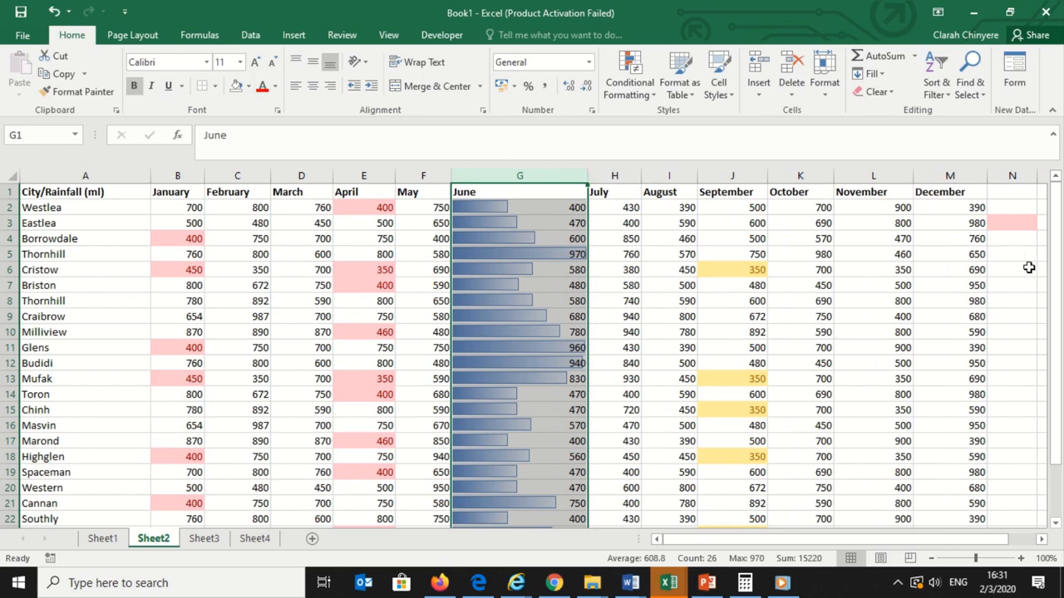
pyautogui.click(1011, 299)
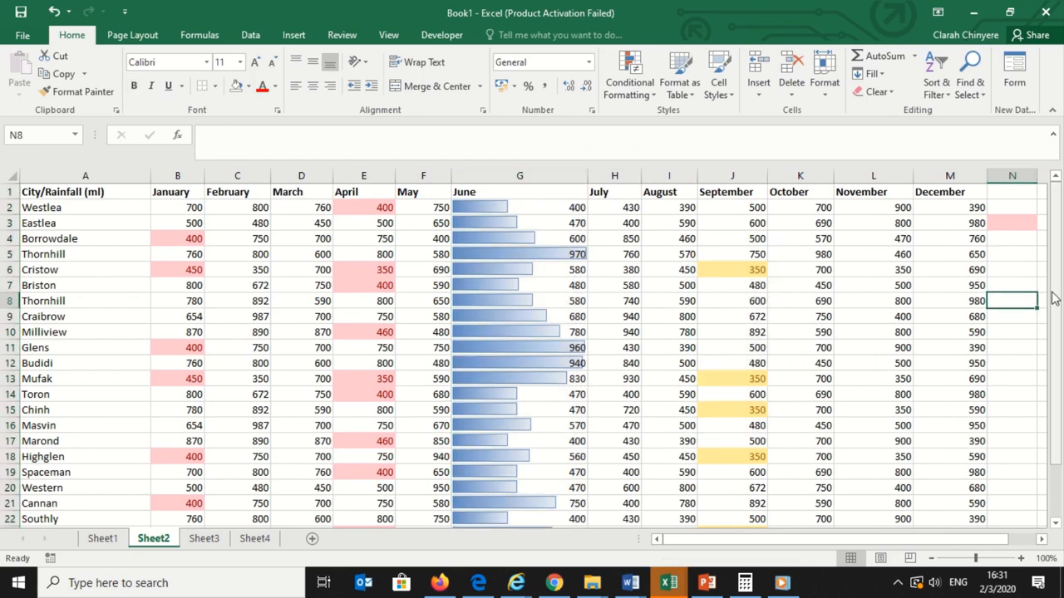
pyautogui.scroll(-3)
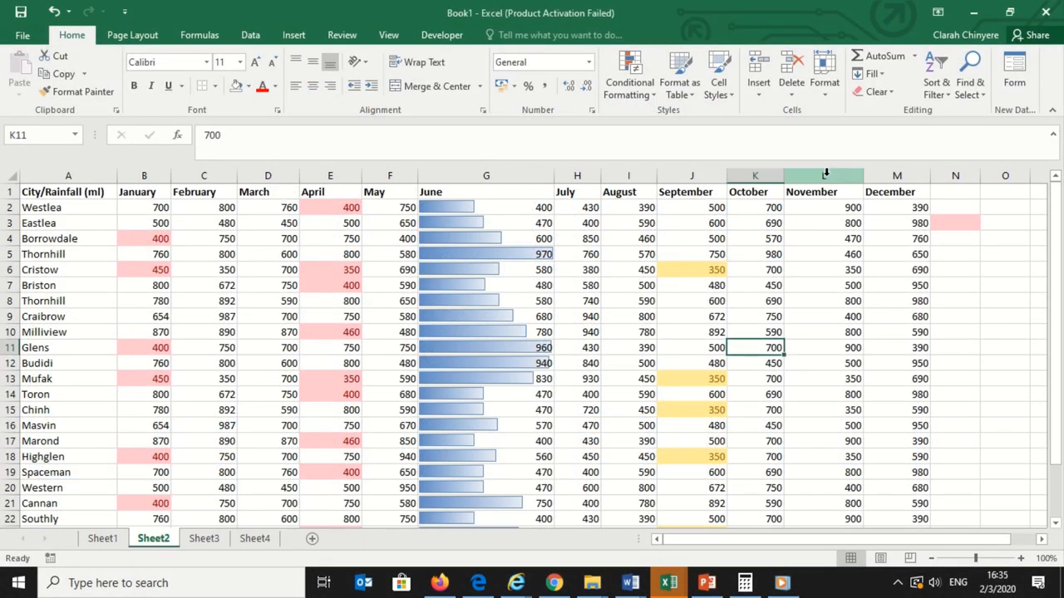
# Step: Apply the green-yellow-red colour scale to the November column, then select March
pyautogui.click(825, 174)
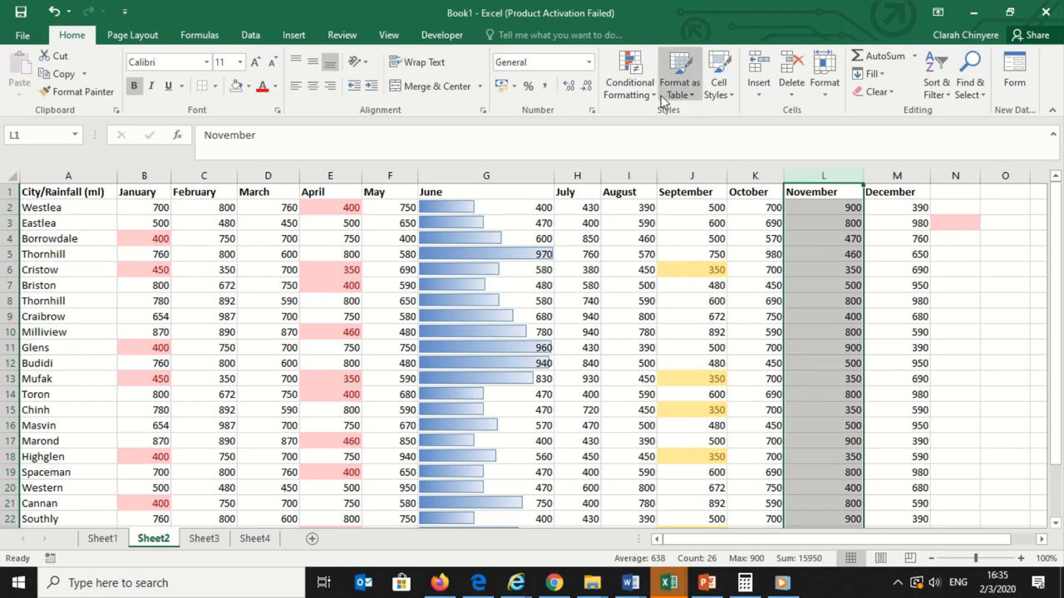
pyautogui.click(629, 75)
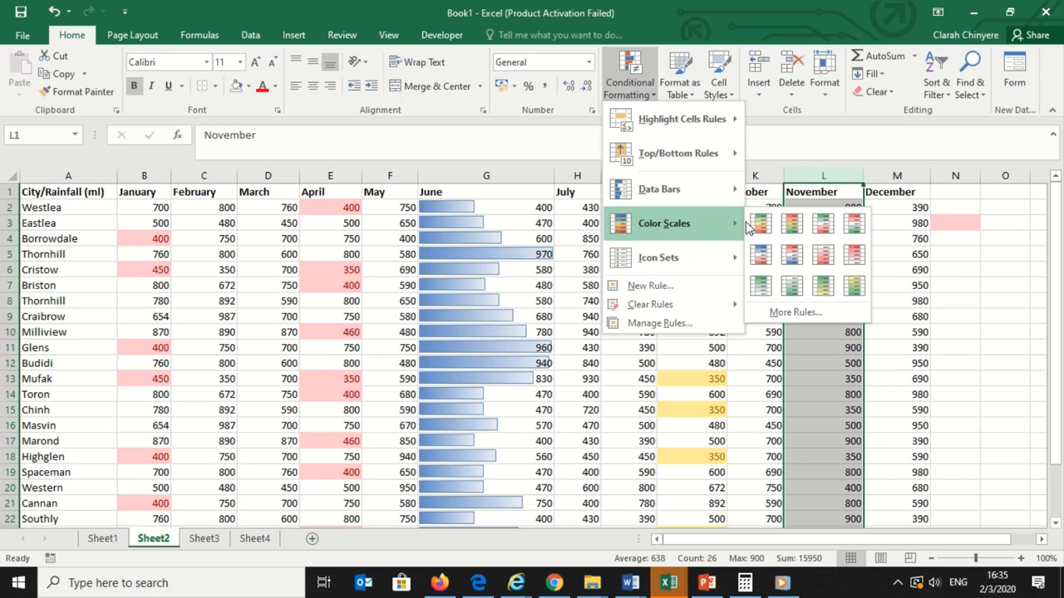
pyautogui.click(791, 224)
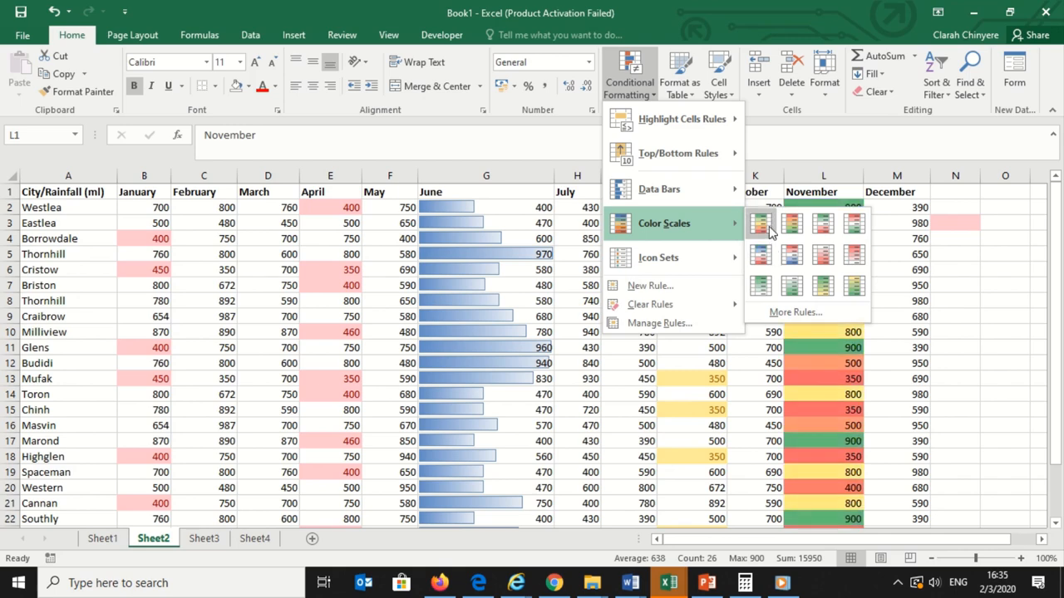
pyautogui.click(1004, 286)
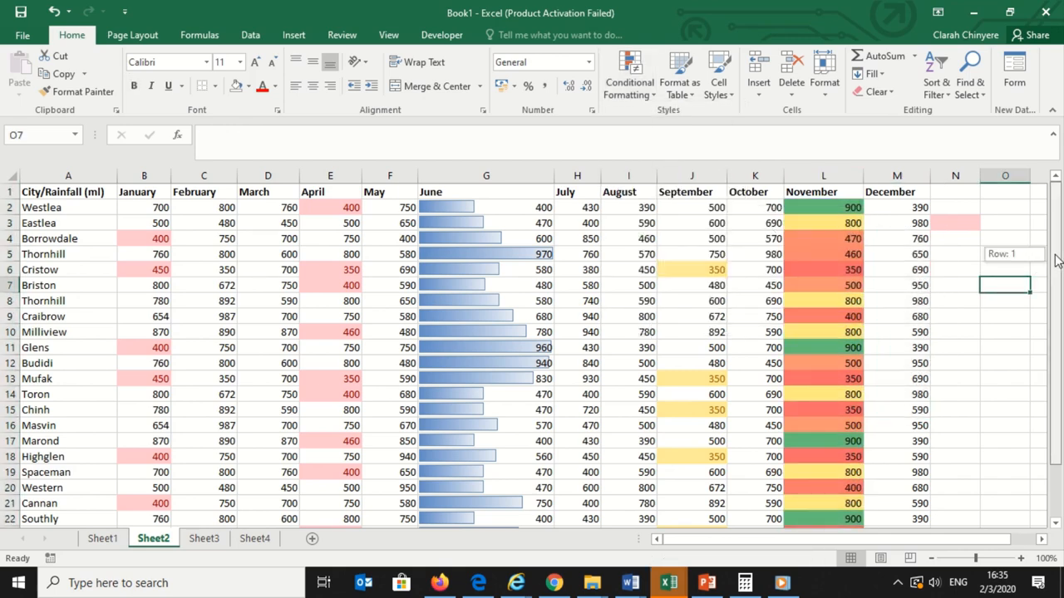
pyautogui.scroll(-3)
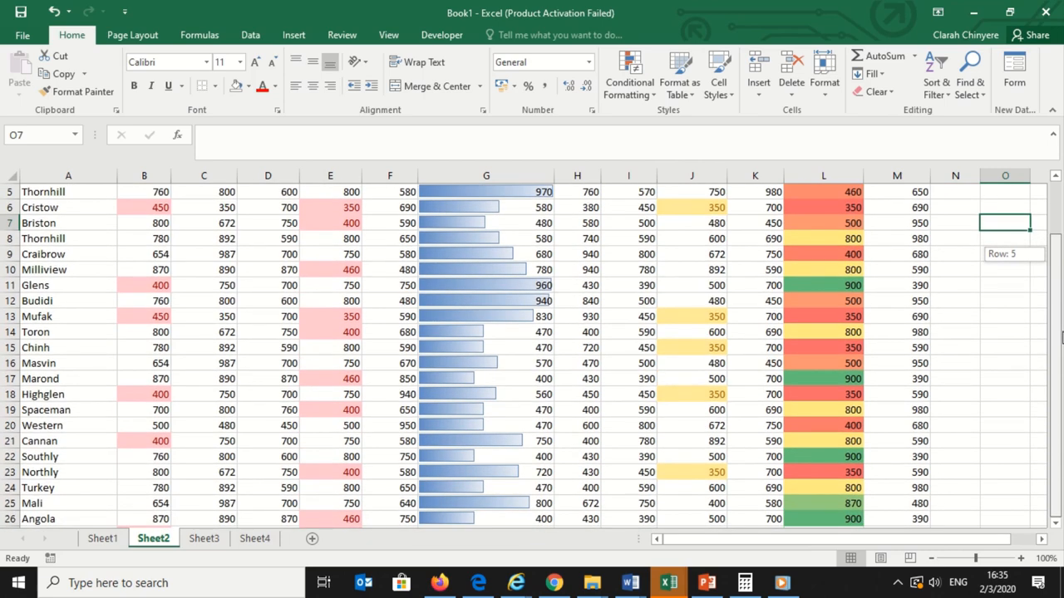
pyautogui.scroll(3)
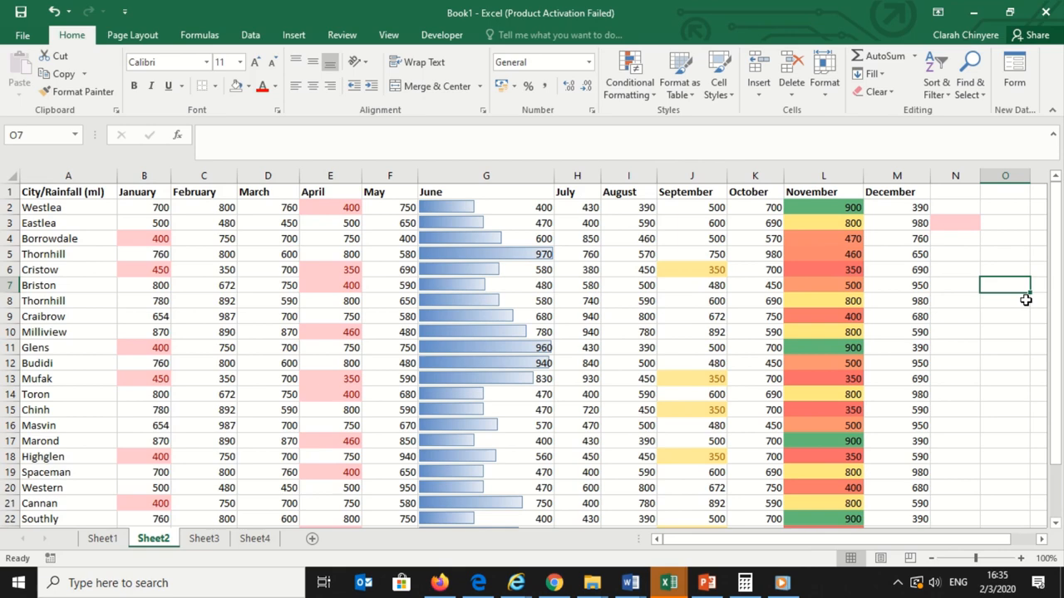
pyautogui.click(1004, 333)
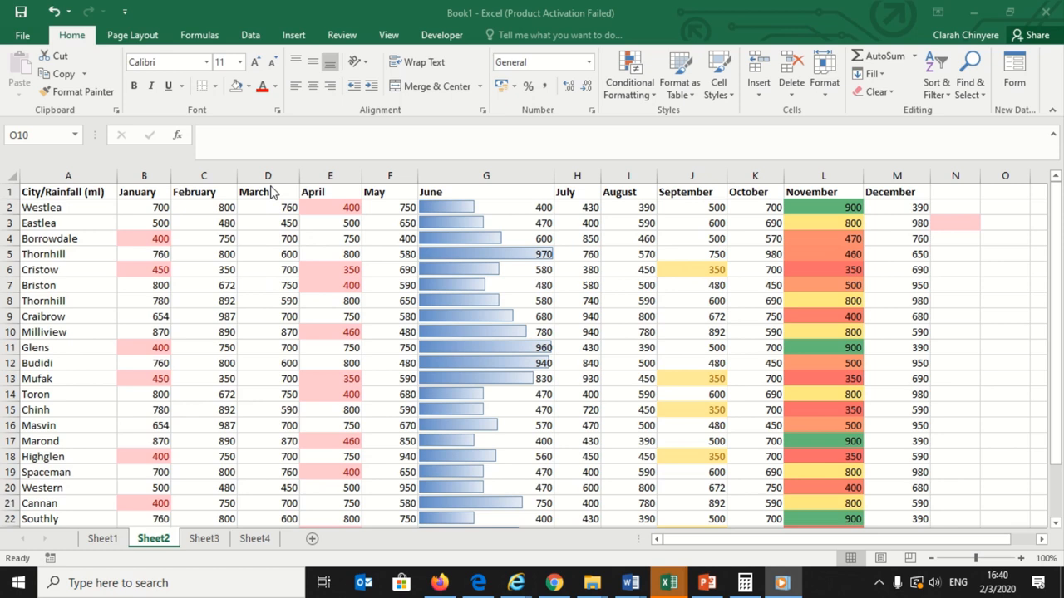
pyautogui.click(267, 176)
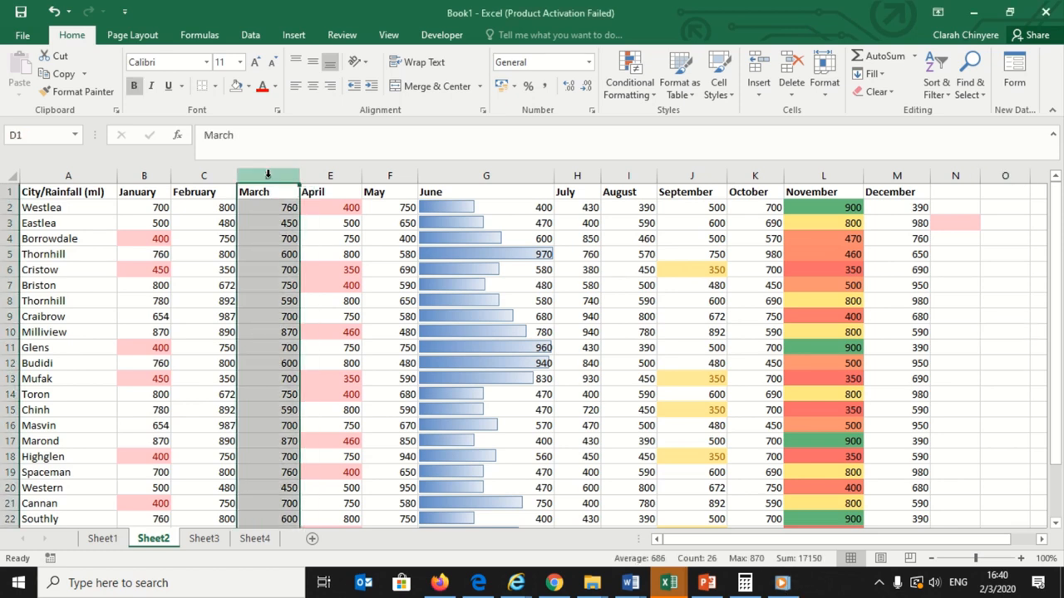
pyautogui.moveTo(623, 133)
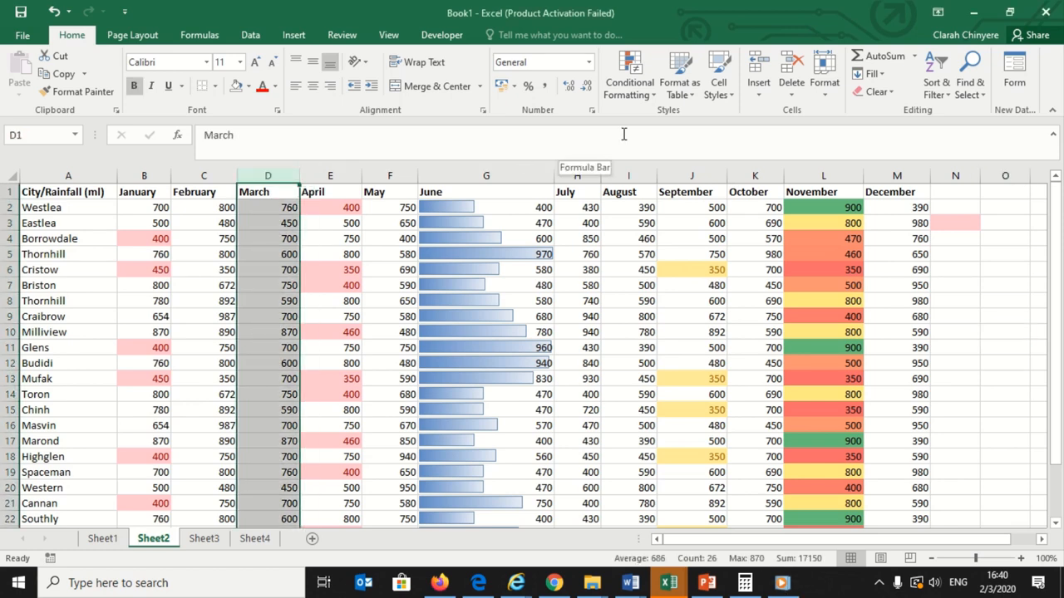
# Step: Apply the 3 Symbols (Circled) check, exclamation and cross icon set to March
pyautogui.click(628, 70)
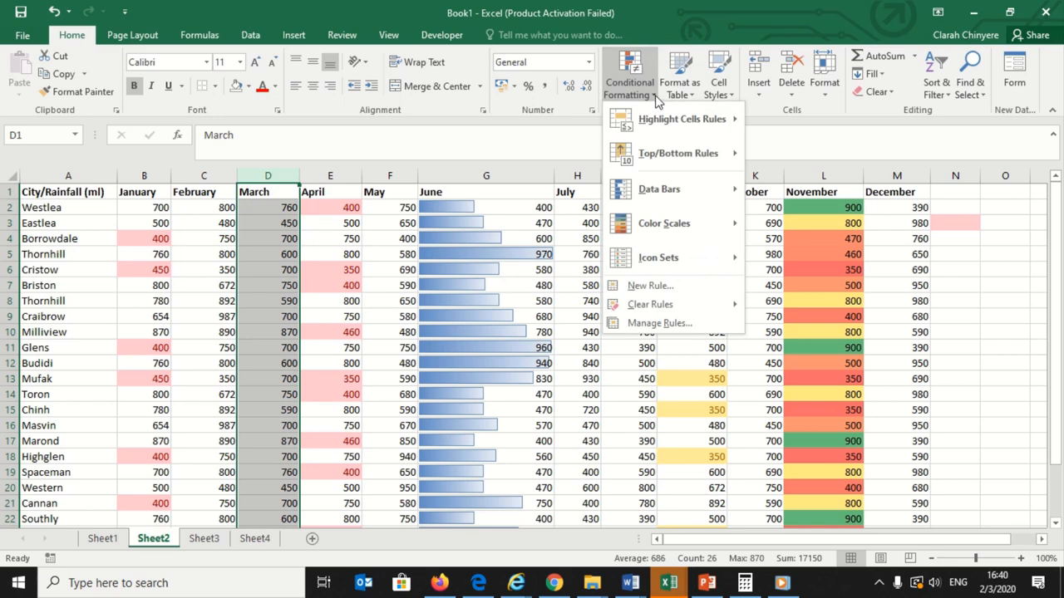
pyautogui.moveTo(663, 223)
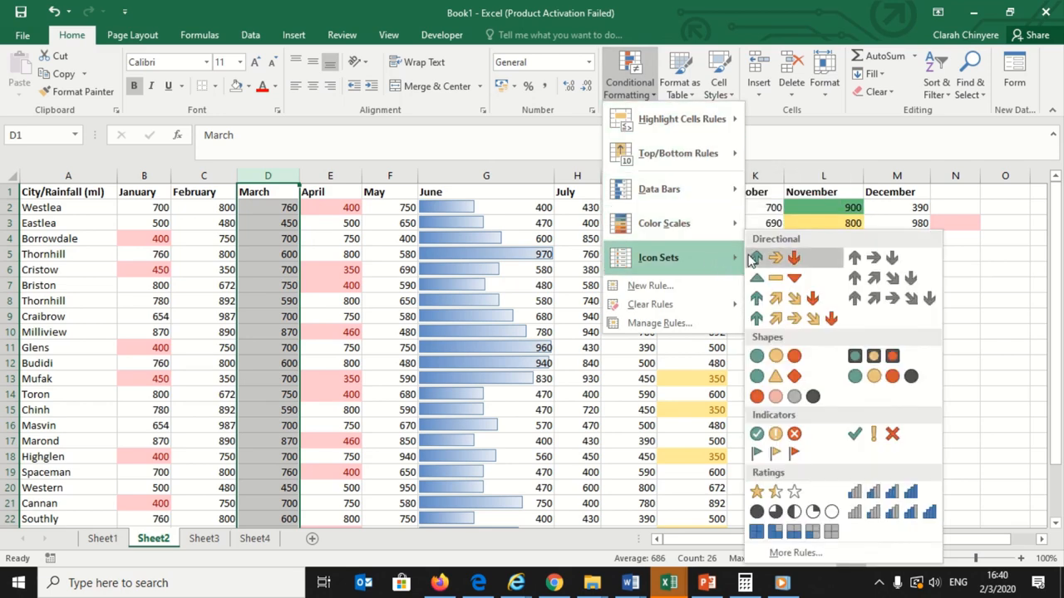
pyautogui.click(774, 376)
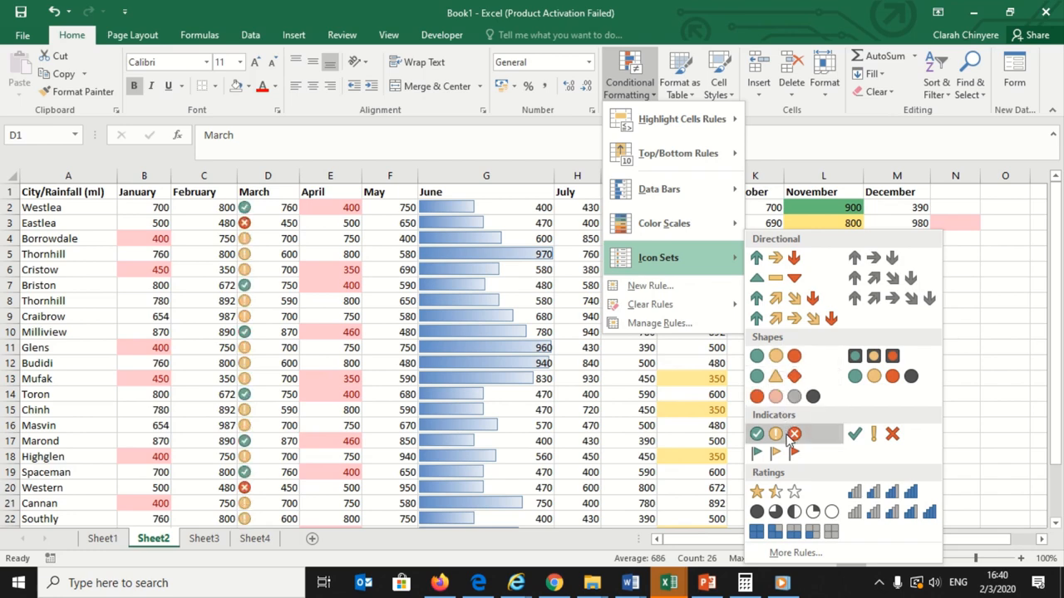
pyautogui.click(775, 432)
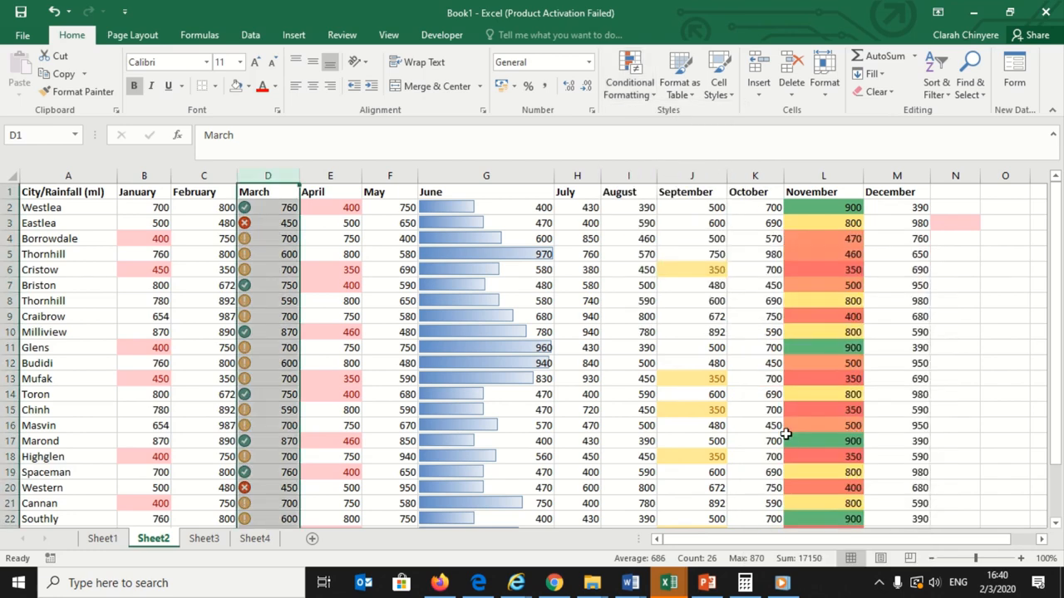
pyautogui.click(1004, 347)
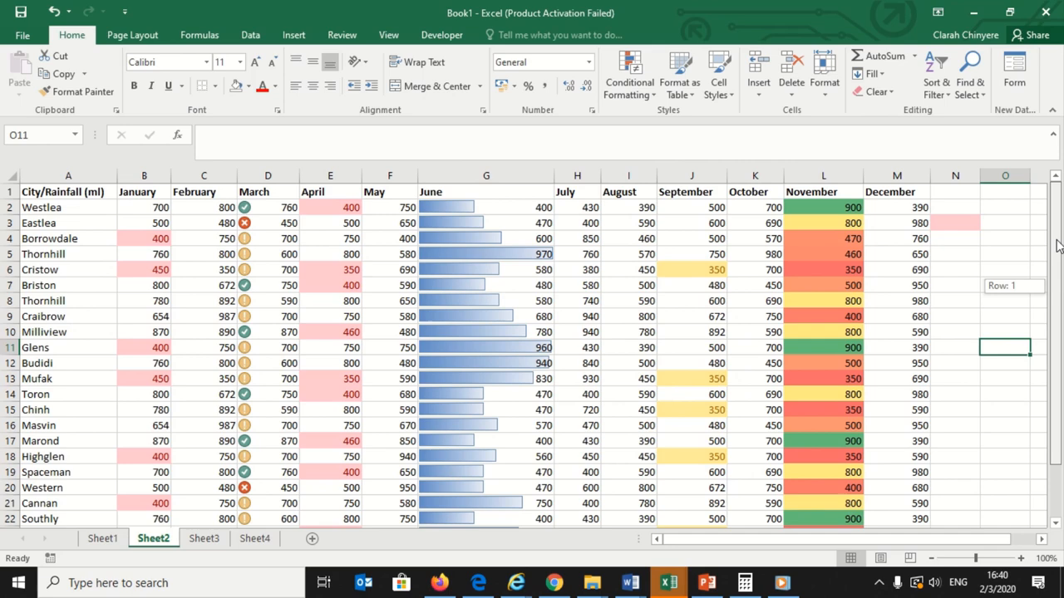
# Step: Review the formatted sheet and reopen the conditional formatting choices with nothing selected
pyautogui.scroll(-3)
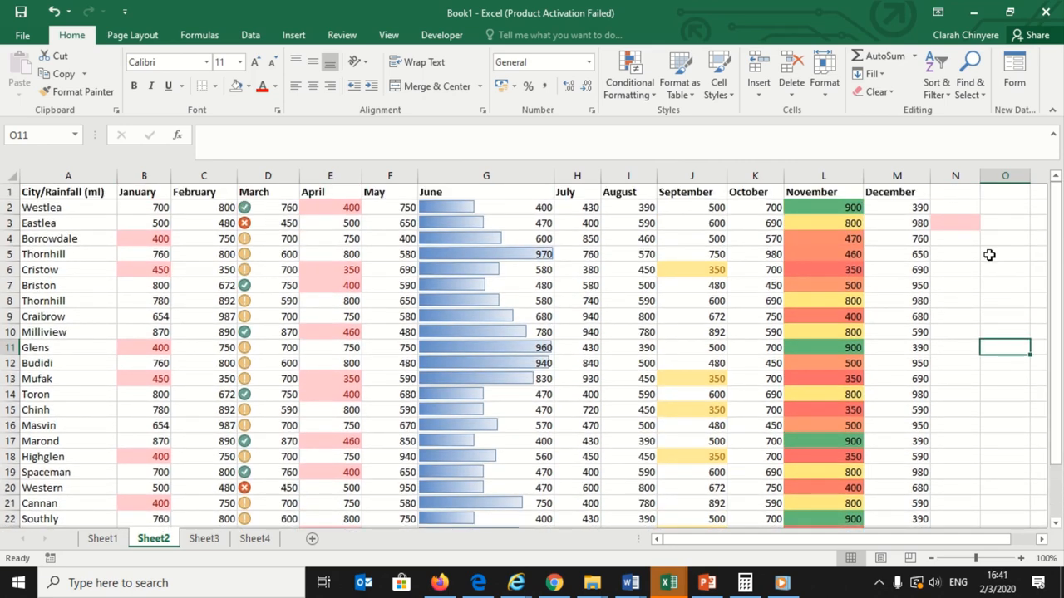
pyautogui.click(1004, 253)
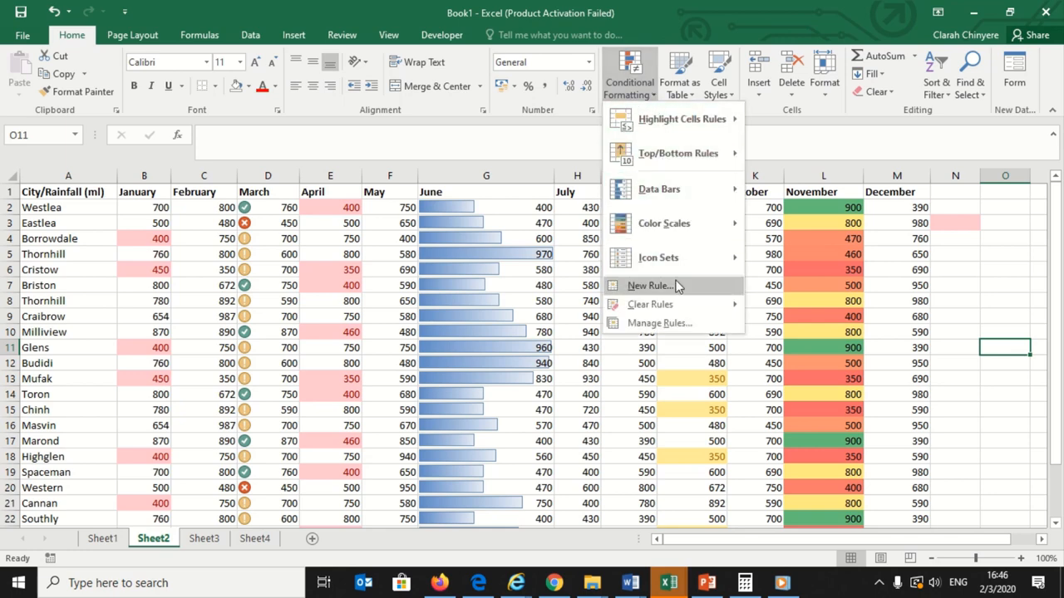
# Step: Show all rules for this worksheet in the Rules Manager and pick the September Bottom 5 rule
pyautogui.click(658, 323)
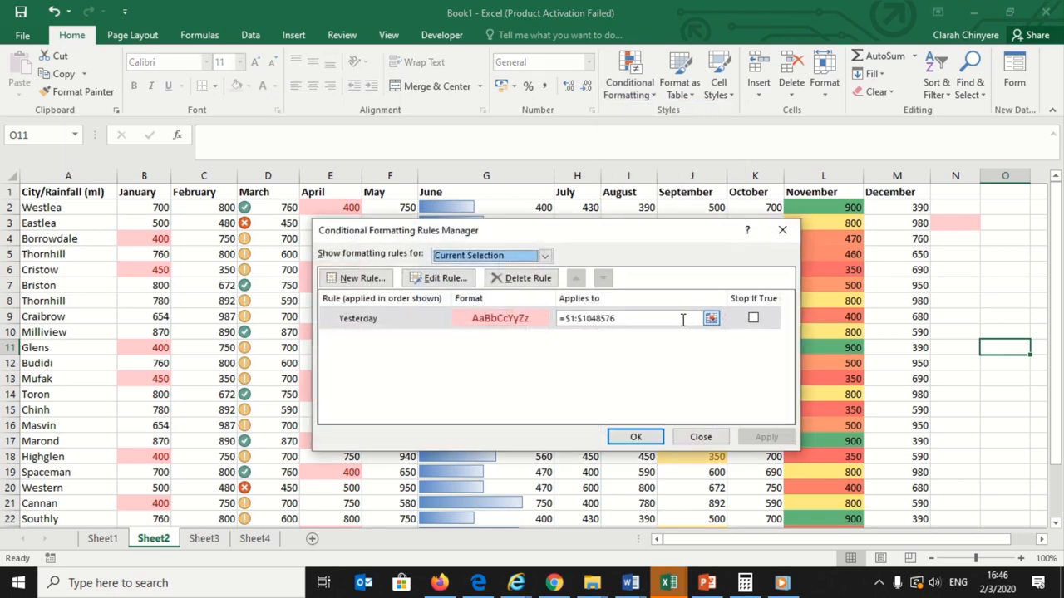
pyautogui.click(545, 256)
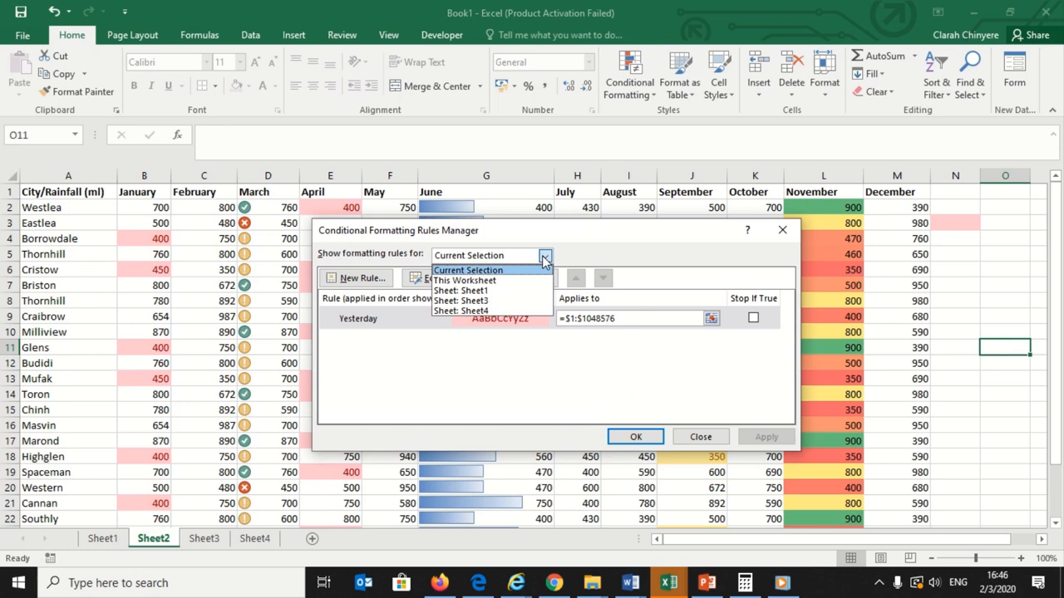
pyautogui.moveTo(496, 281)
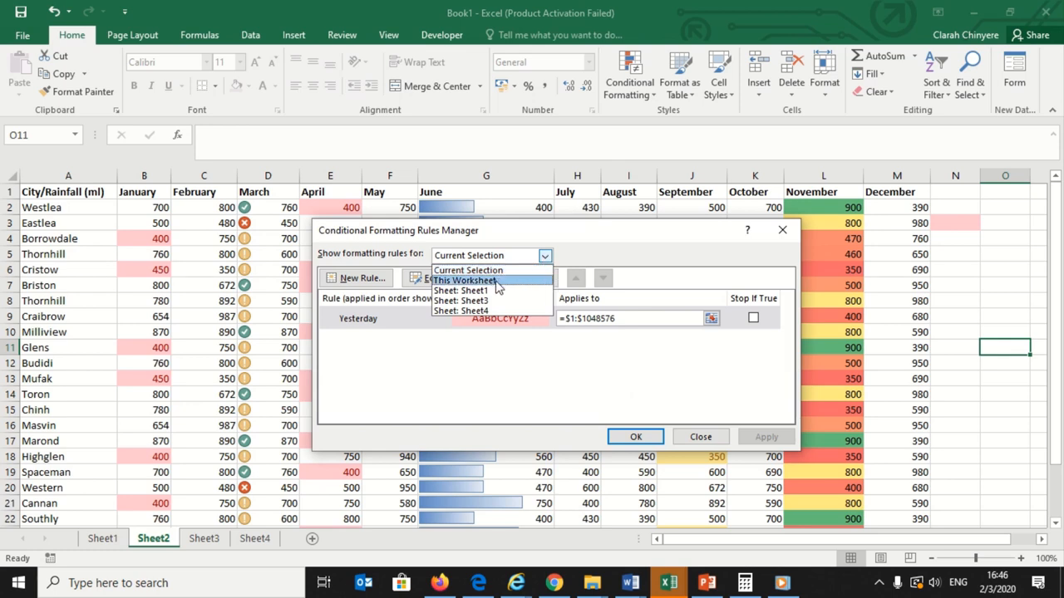
pyautogui.click(466, 279)
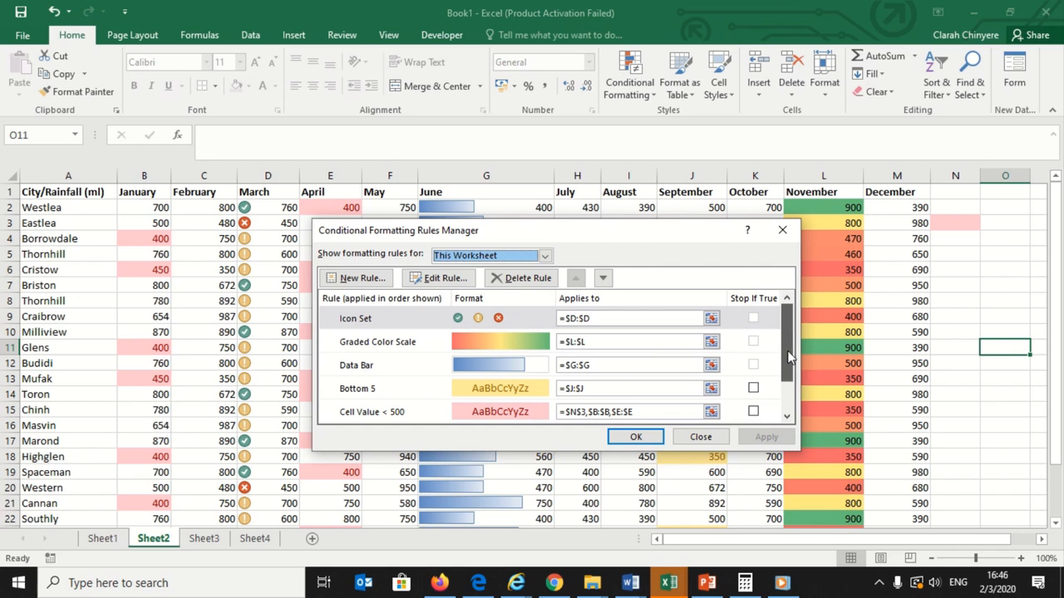
pyautogui.scroll(-3)
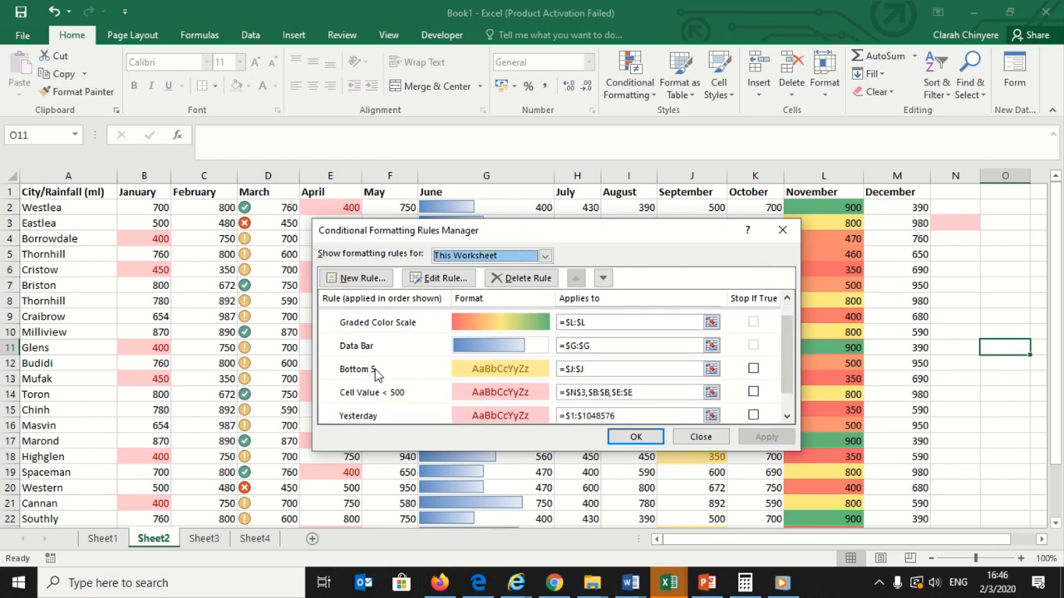
pyautogui.click(357, 369)
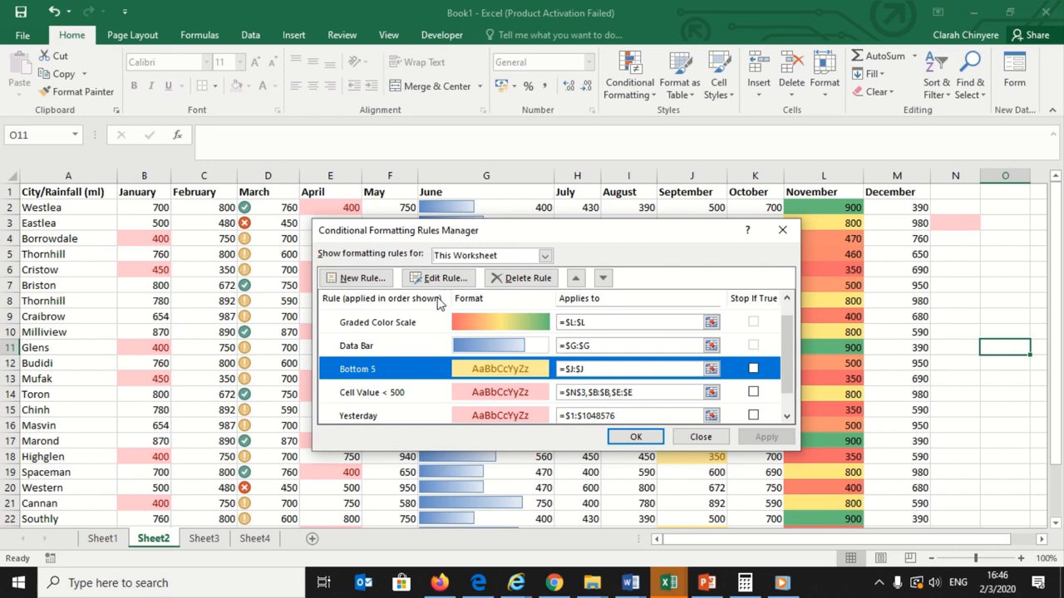
pyautogui.moveTo(449, 369)
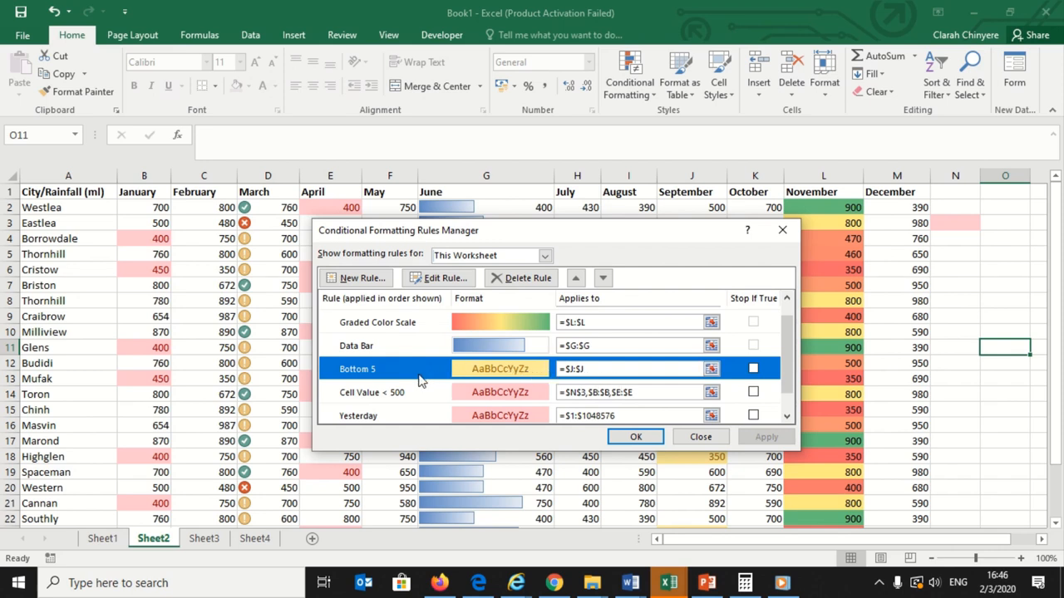
pyautogui.moveTo(424, 370)
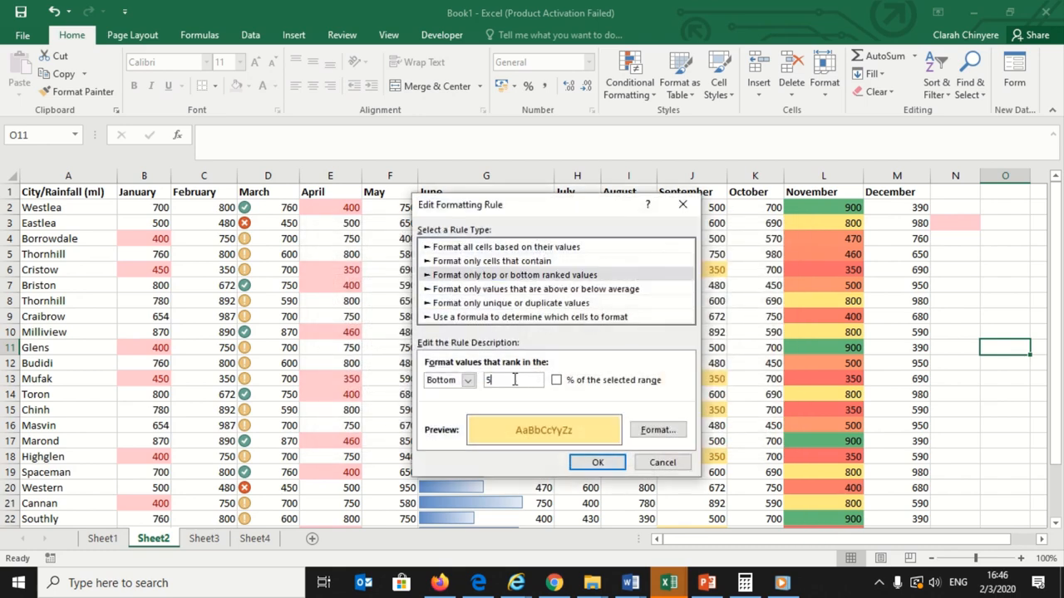
# Step: Change the September rule from bottom 5 to bottom 10, apply it and check the column
pyautogui.press('Backspace')
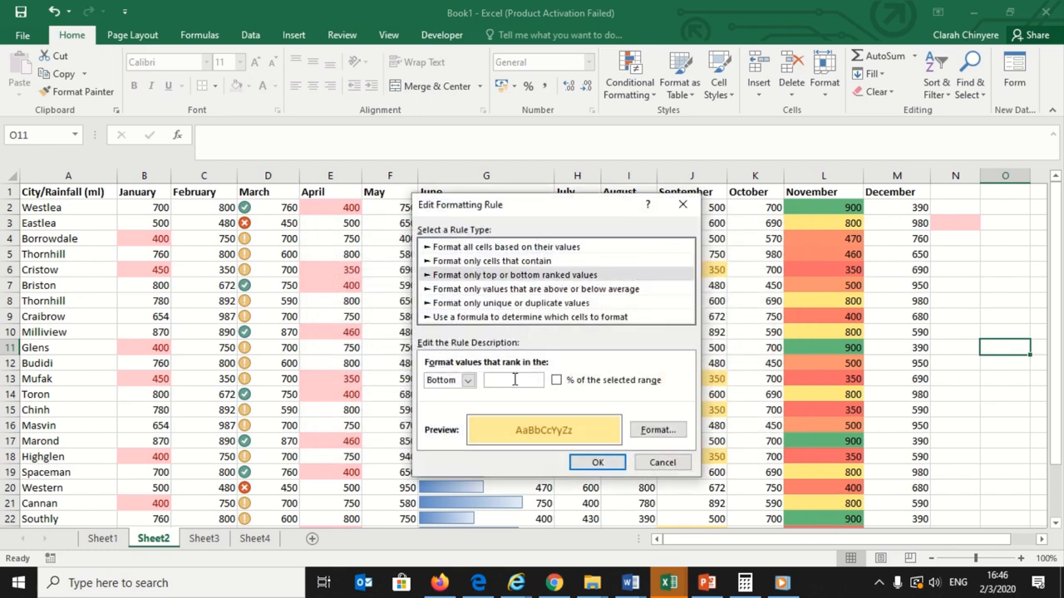
pyautogui.write('10')
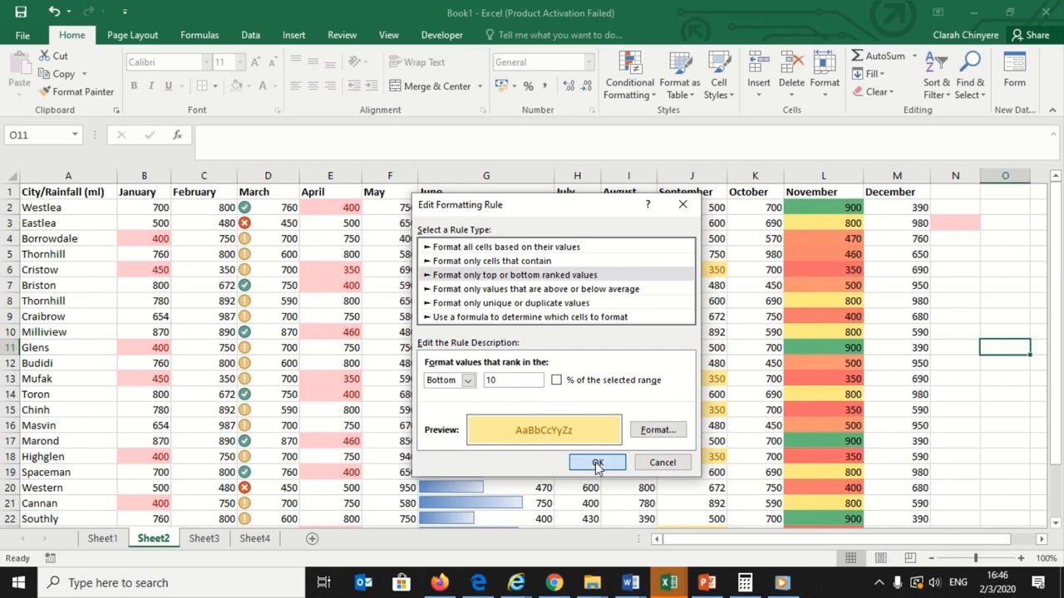
pyautogui.click(596, 462)
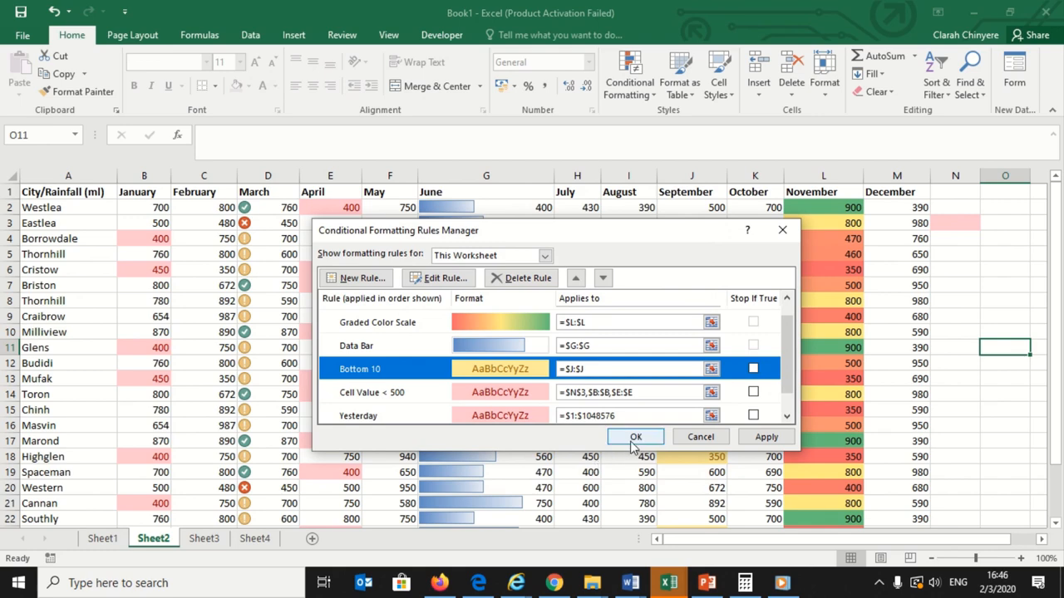
pyautogui.click(634, 436)
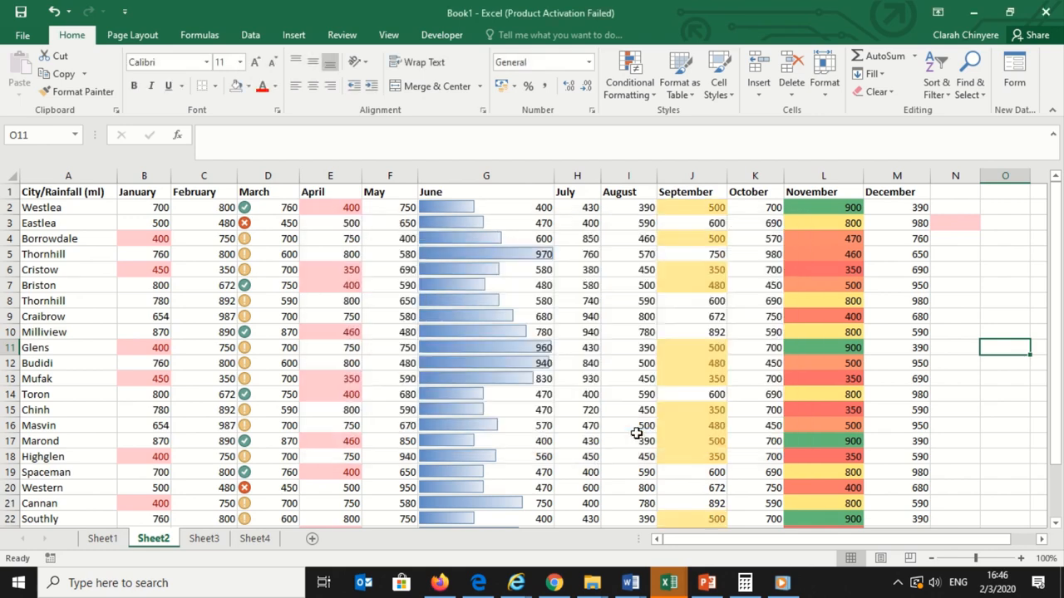
pyautogui.moveTo(688, 336)
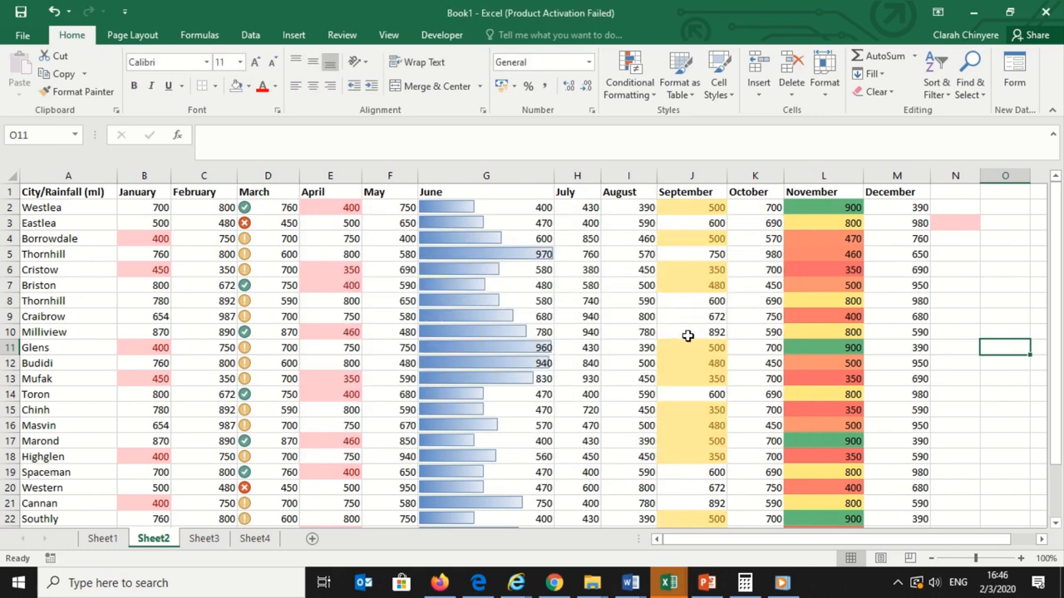
pyautogui.click(691, 176)
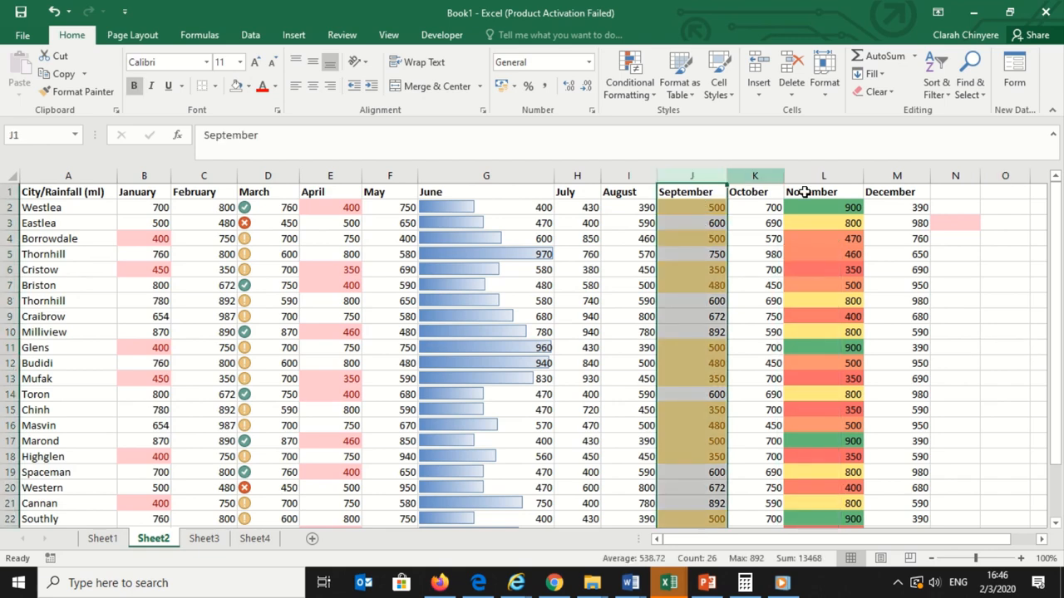
pyautogui.scroll(-3)
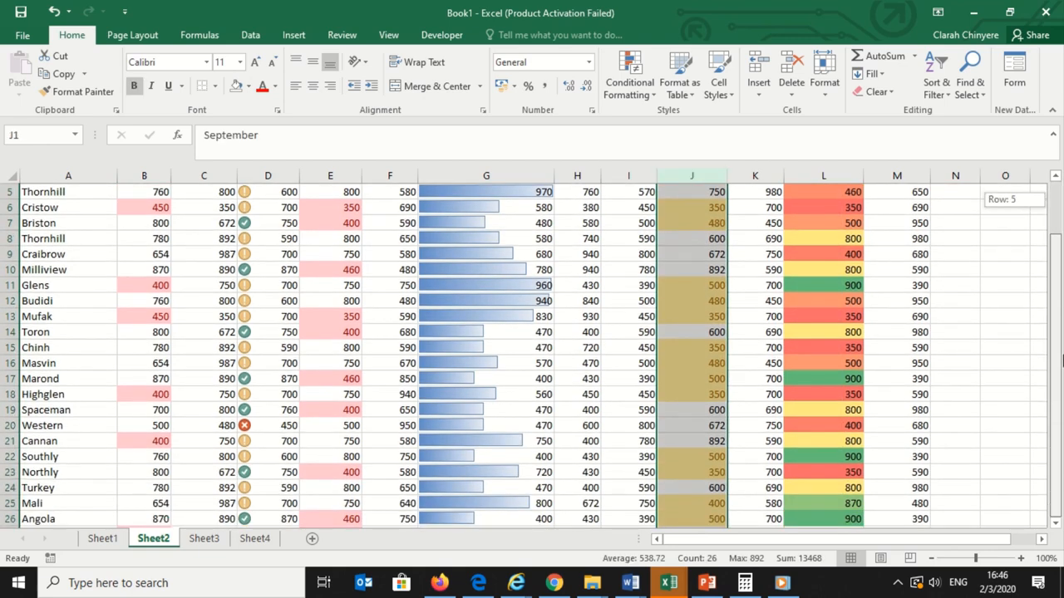
pyautogui.scroll(3)
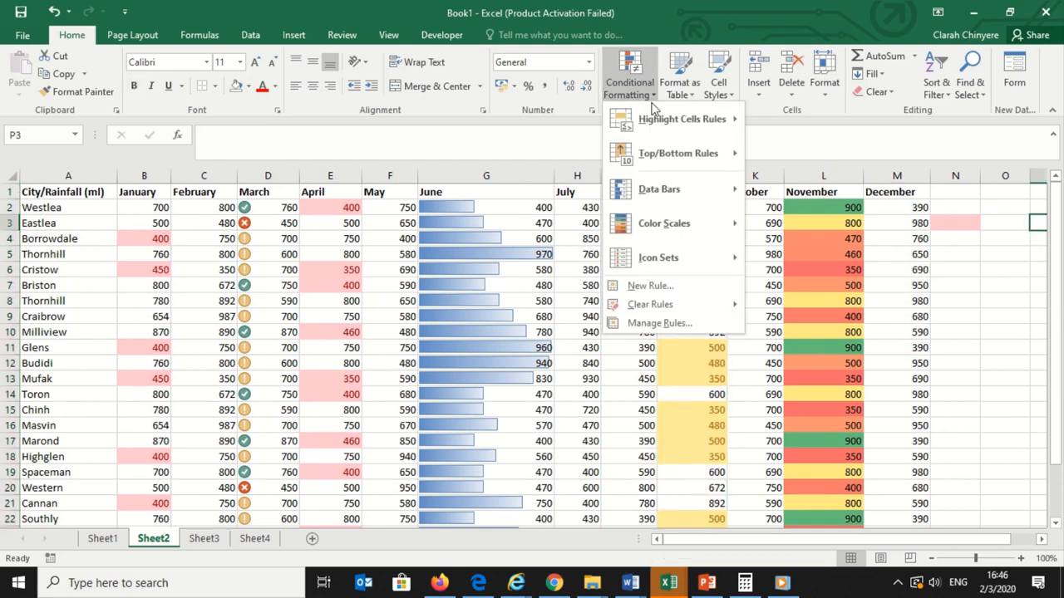
# Step: Delete the November Graded Color Scale rule from this worksheet's rules and apply
pyautogui.click(658, 322)
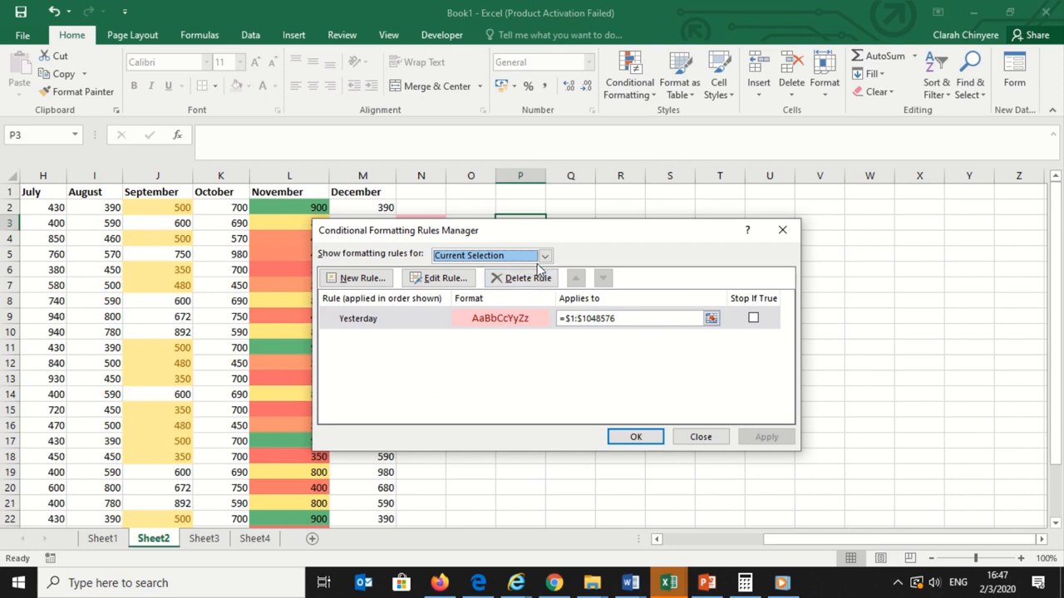
pyautogui.click(491, 256)
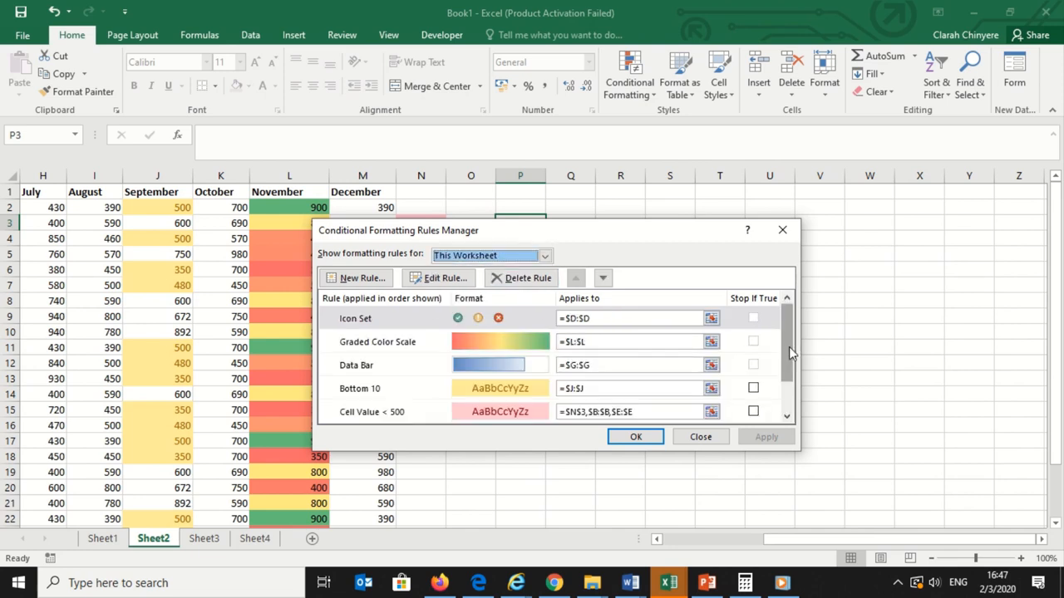
pyautogui.scroll(-3)
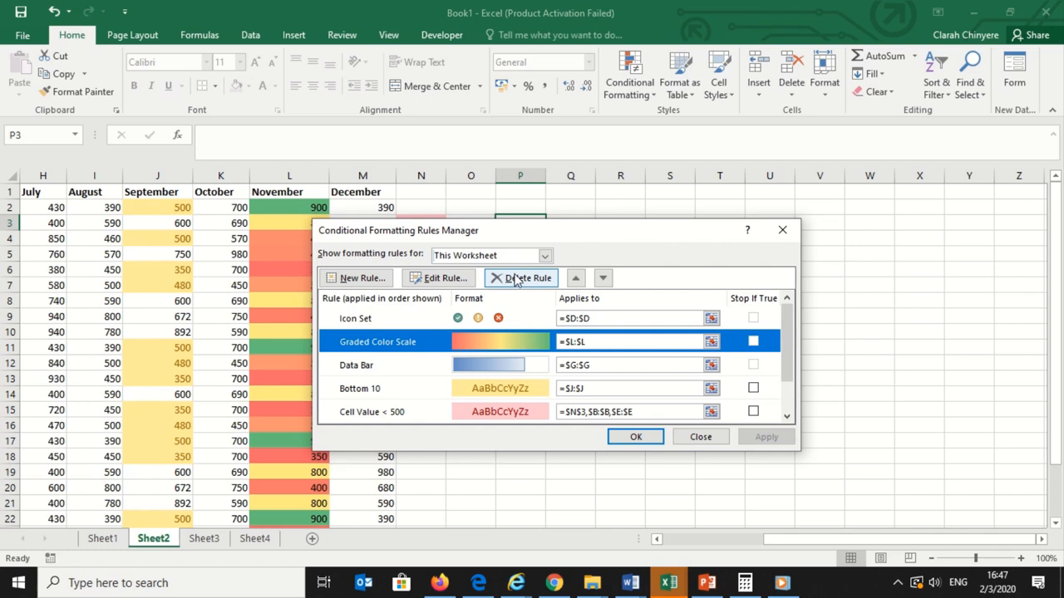
pyautogui.click(521, 278)
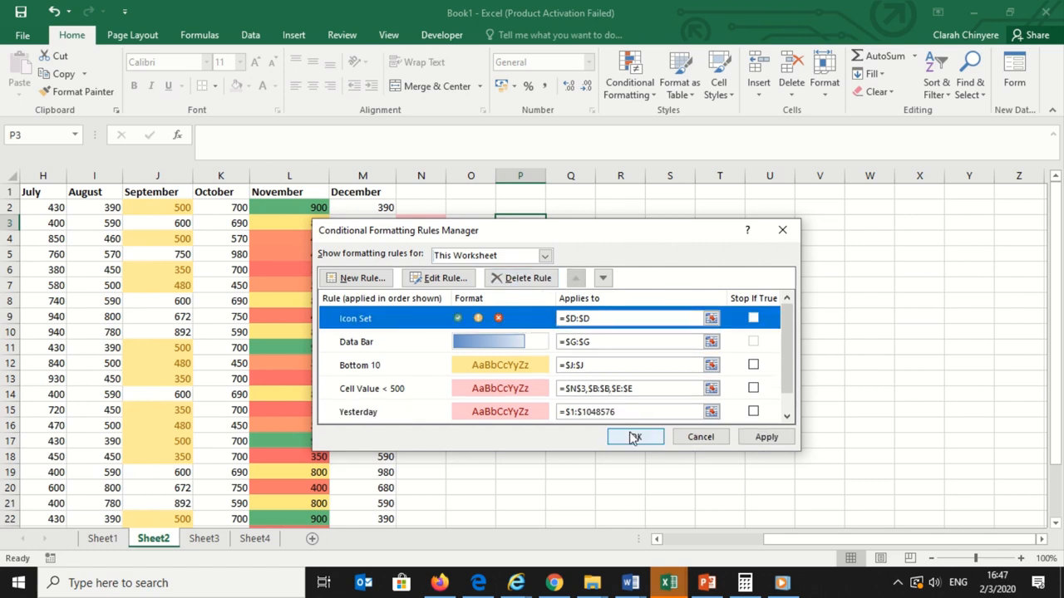
pyautogui.click(635, 435)
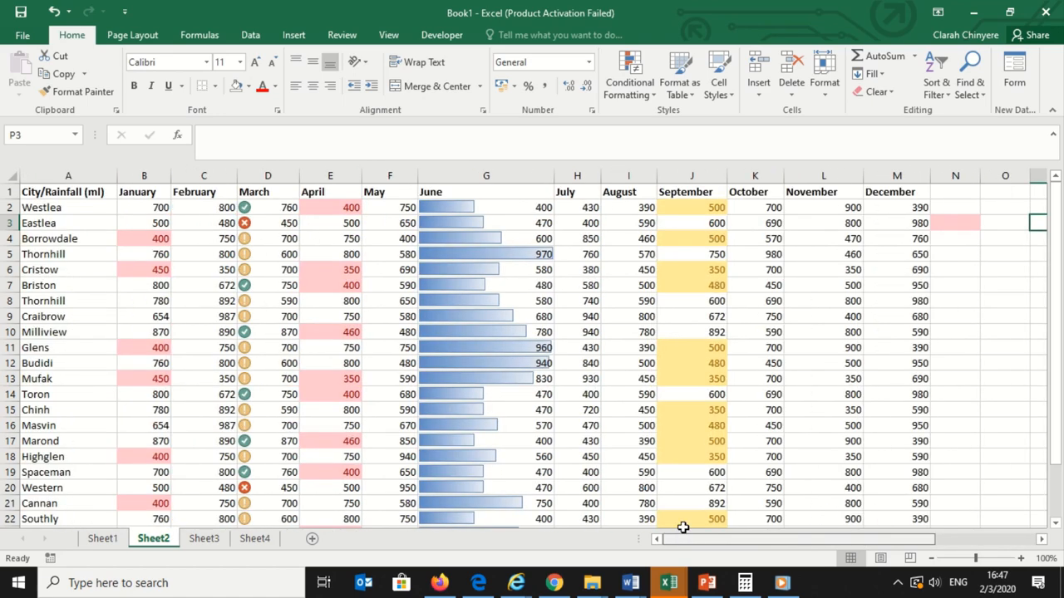
pyautogui.click(824, 177)
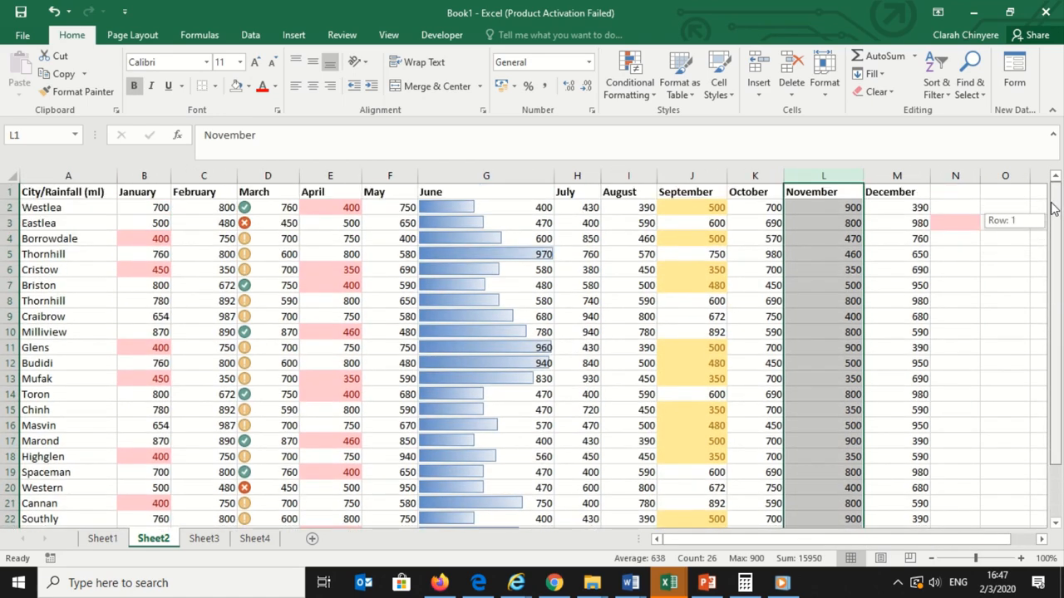
pyautogui.click(1004, 256)
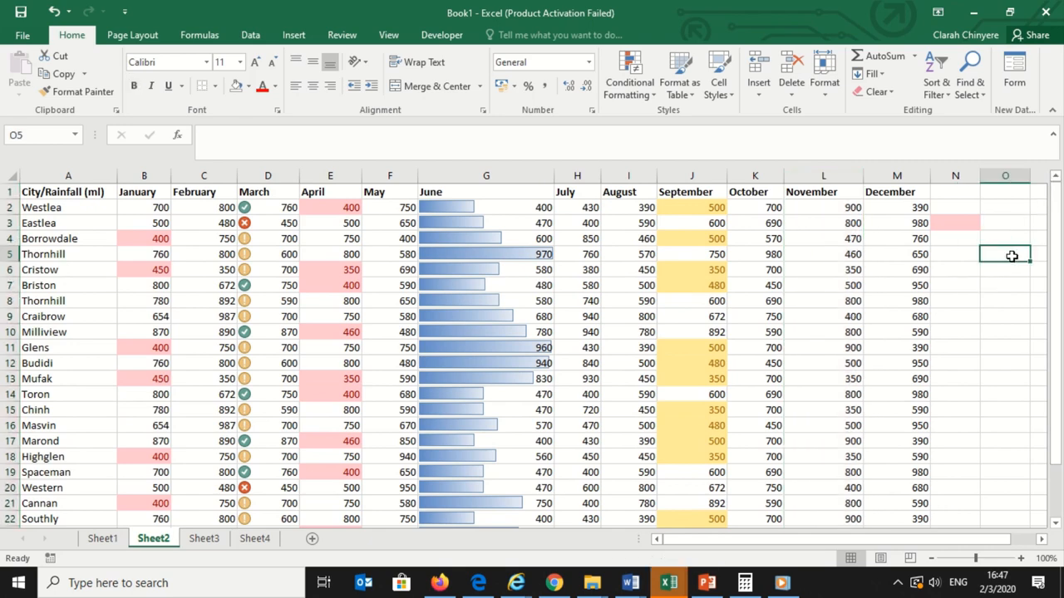